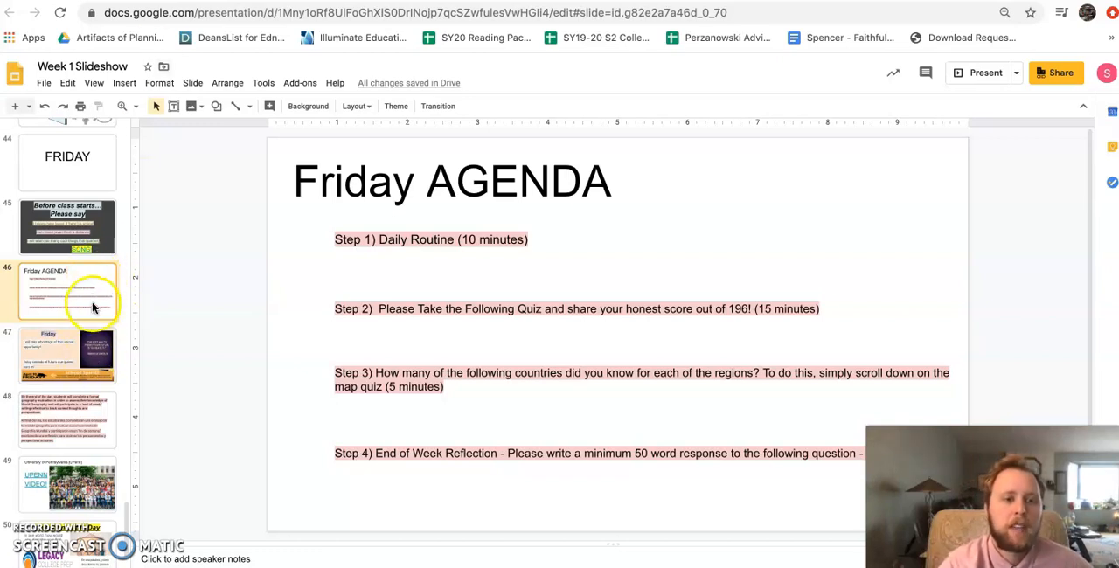
Review the Before class starts and Friday affirmation slides, selecting the first affirmation sentence.
click(66, 359)
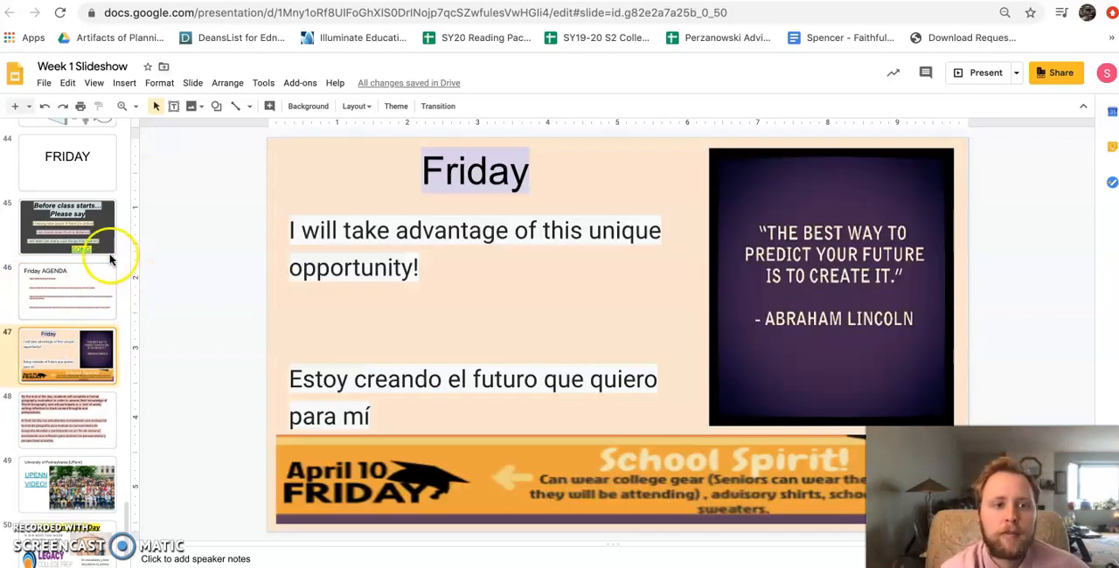
click(68, 227)
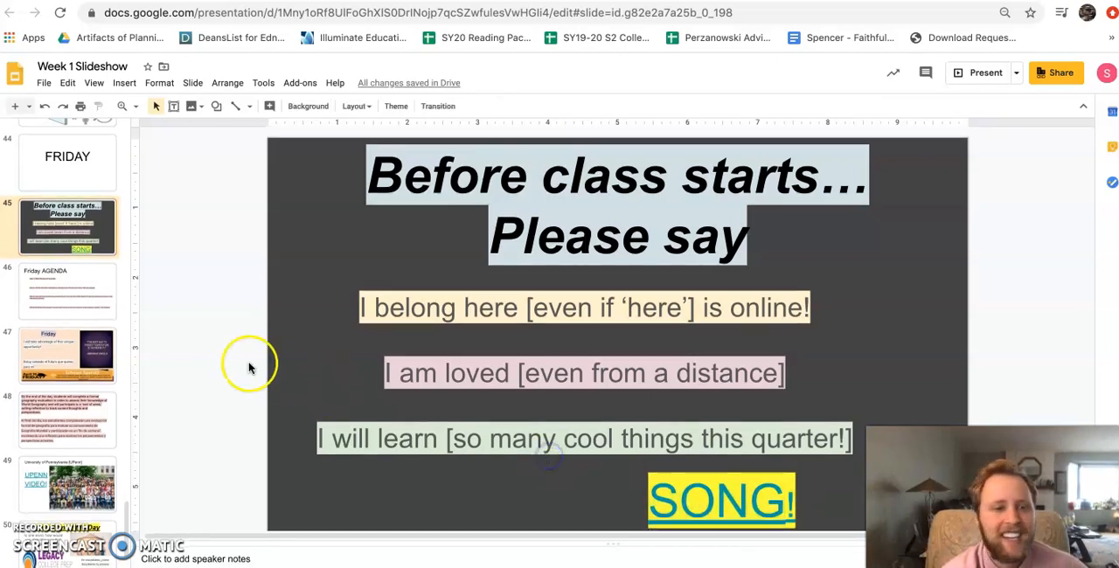
click(68, 369)
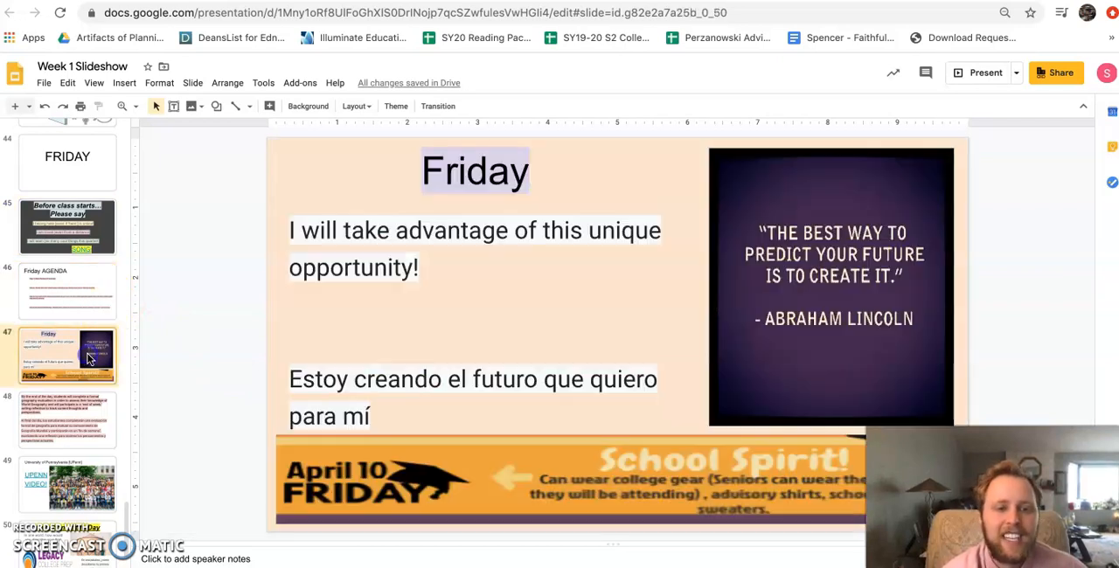
double_click(451, 231)
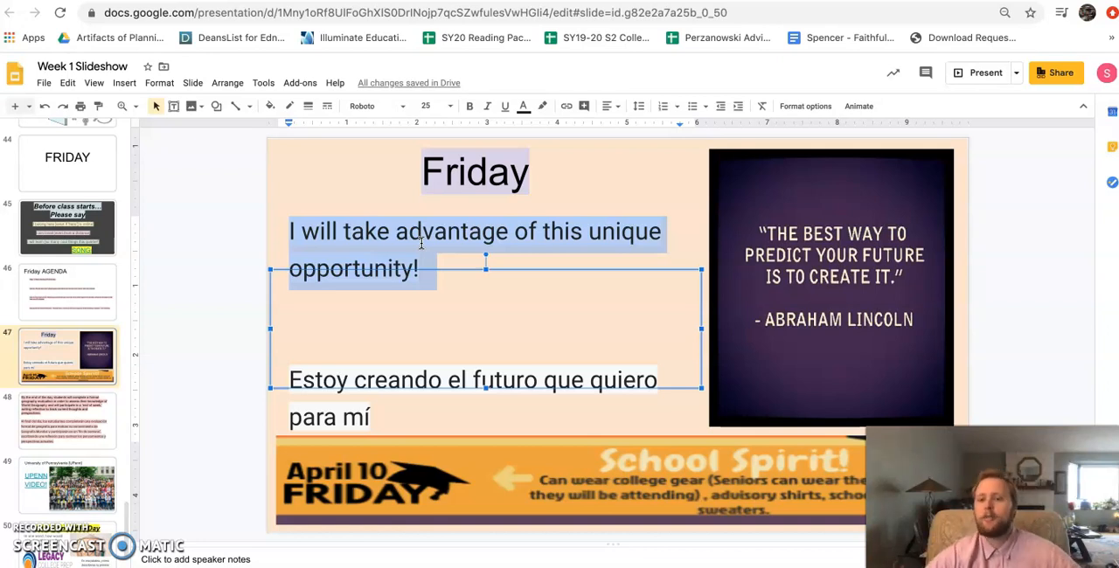
Show the learning objectives slide, then the University of Pennsylvania slide with its video link.
click(66, 288)
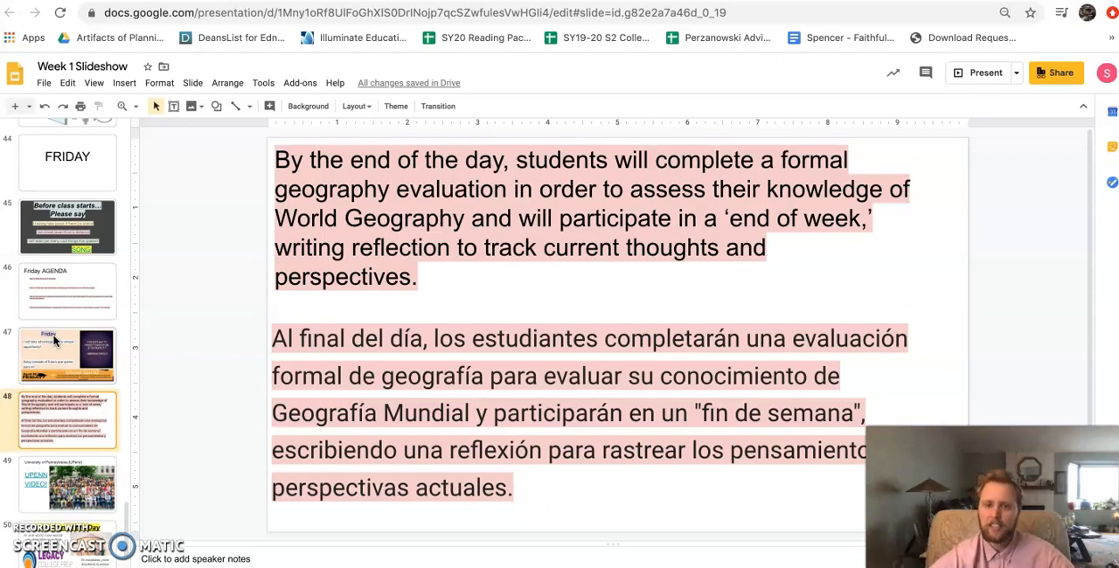
click(66, 483)
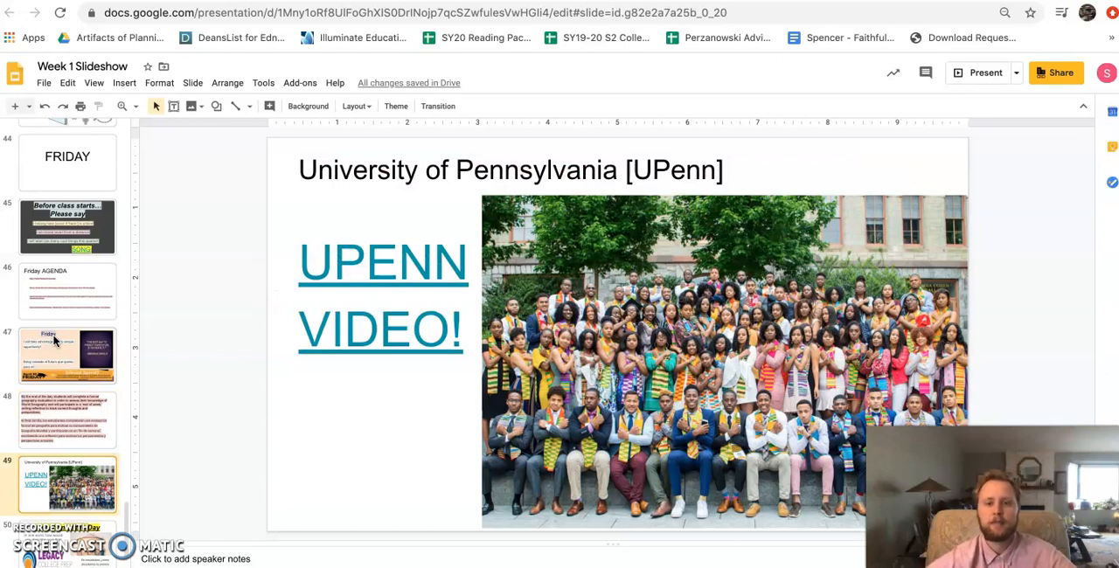
mouse_move(179, 345)
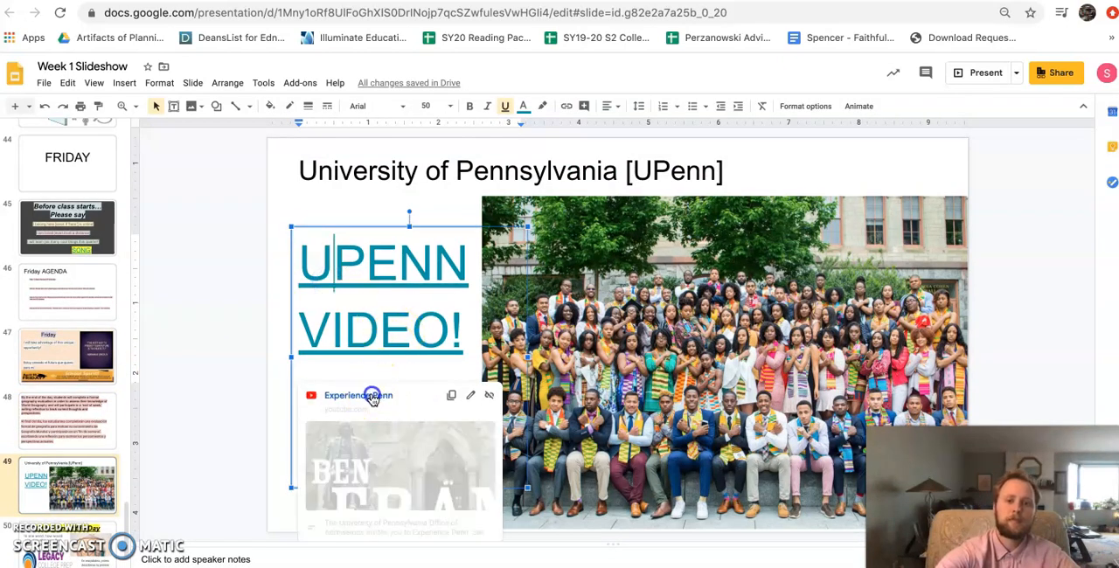
click(367, 397)
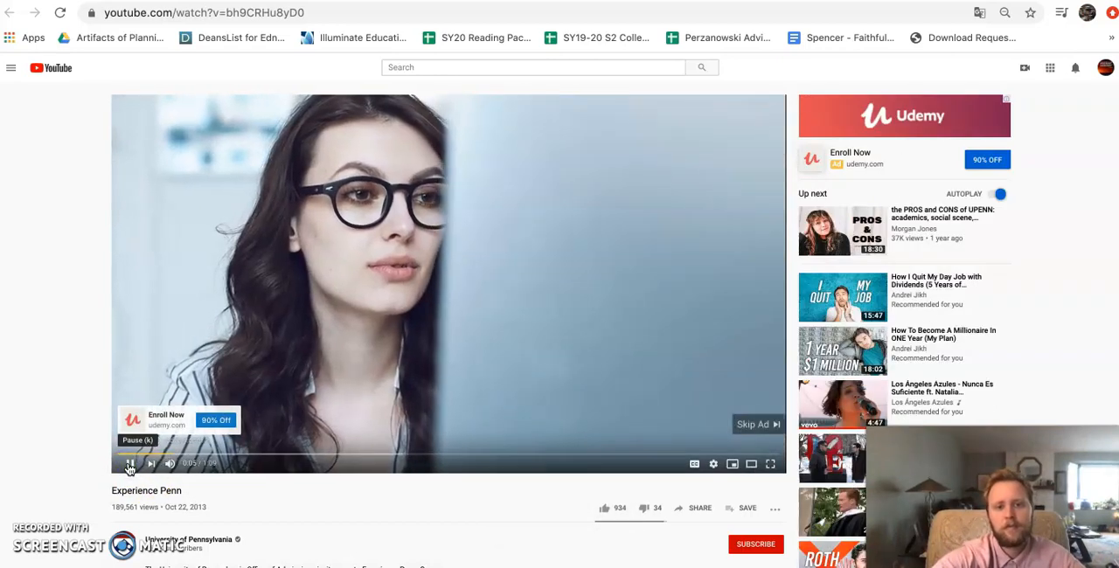
click(130, 464)
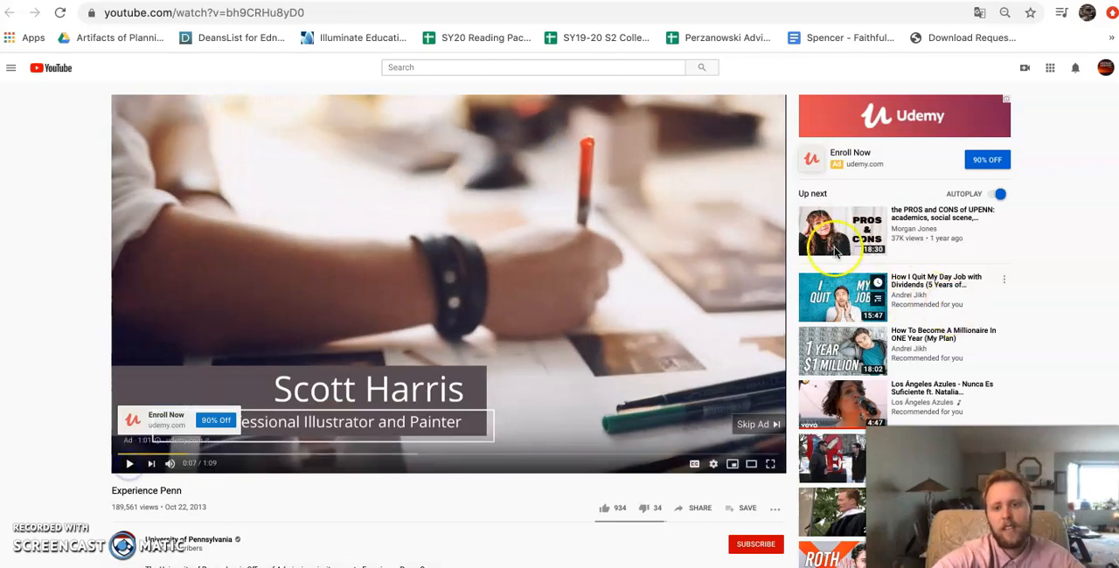
mouse_move(773, 217)
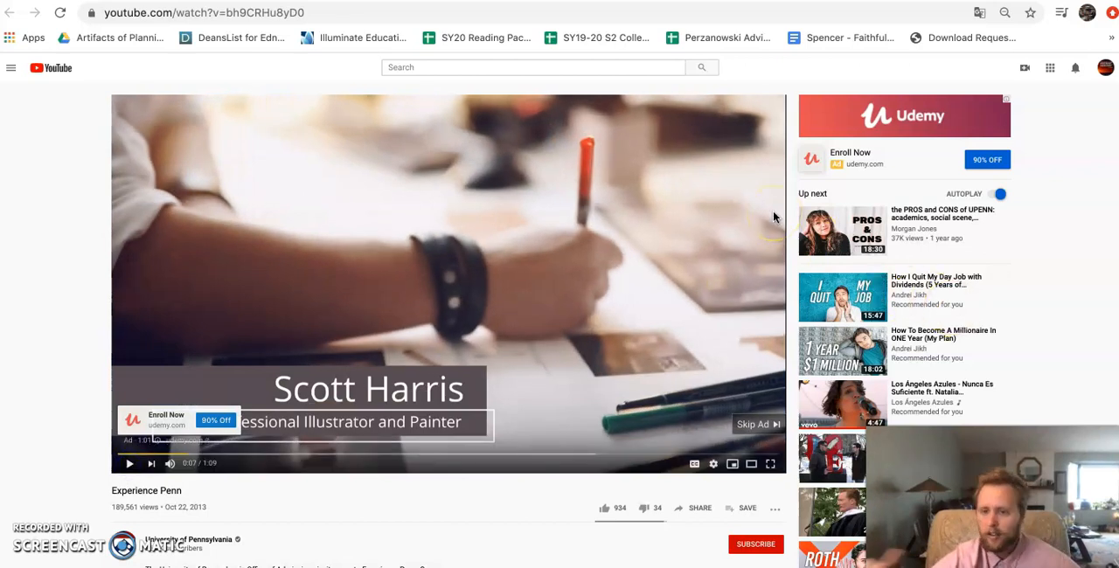
mouse_move(759, 432)
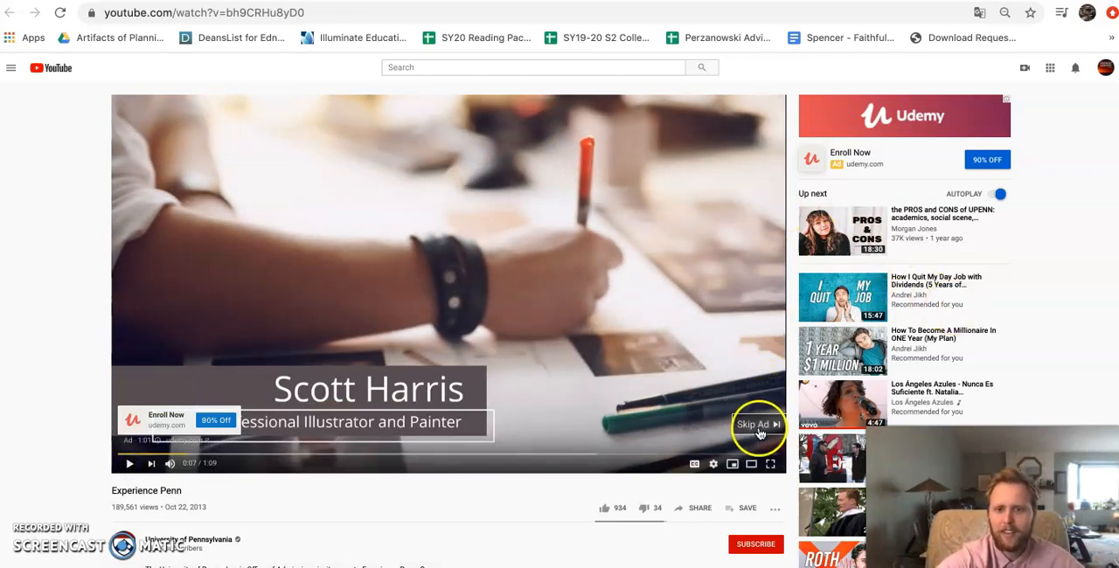
click(754, 425)
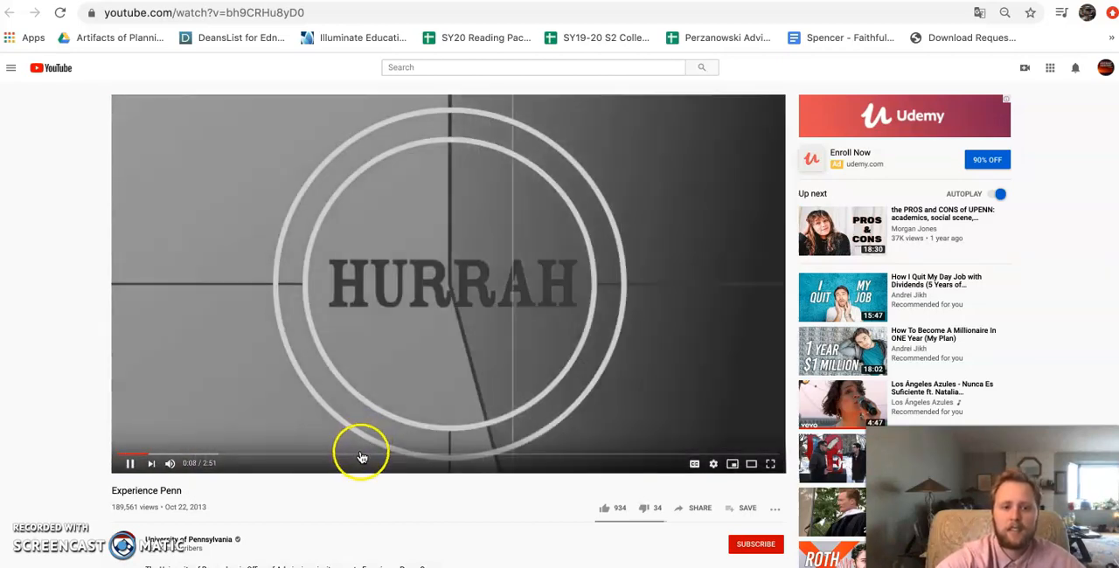
click(360, 465)
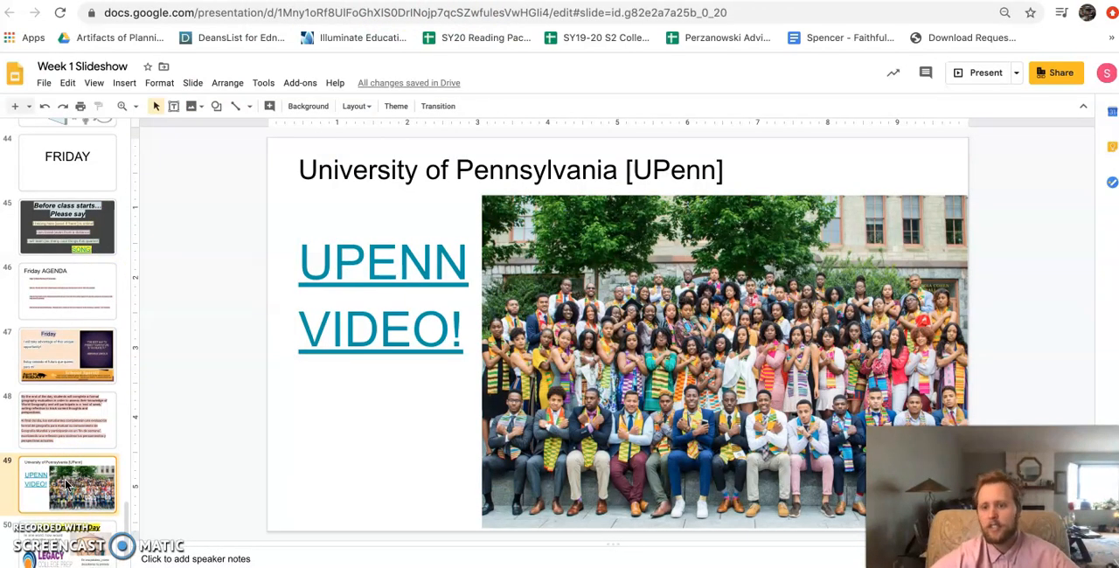
click(67, 524)
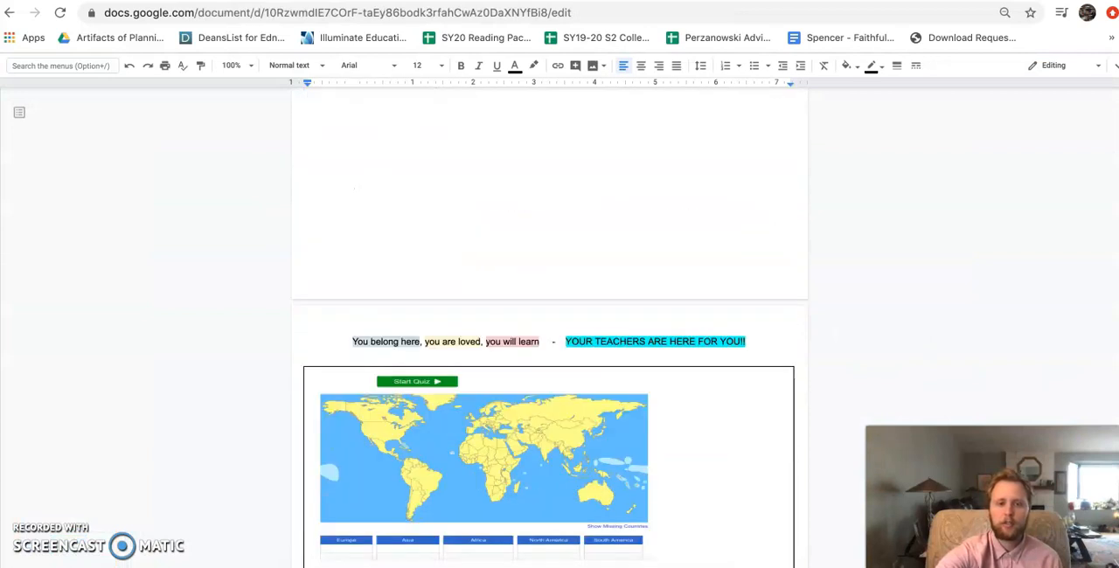
Follow the Day 5 'Click on this link to begin the Quiz!' link to JetPunk's countries quiz.
scroll(down, 3)
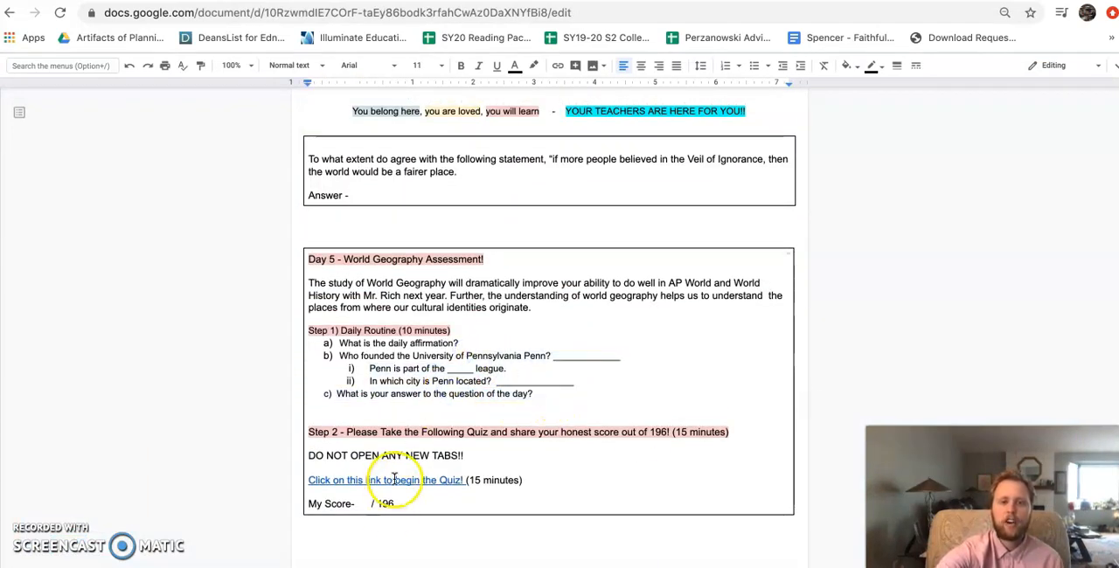
click(388, 481)
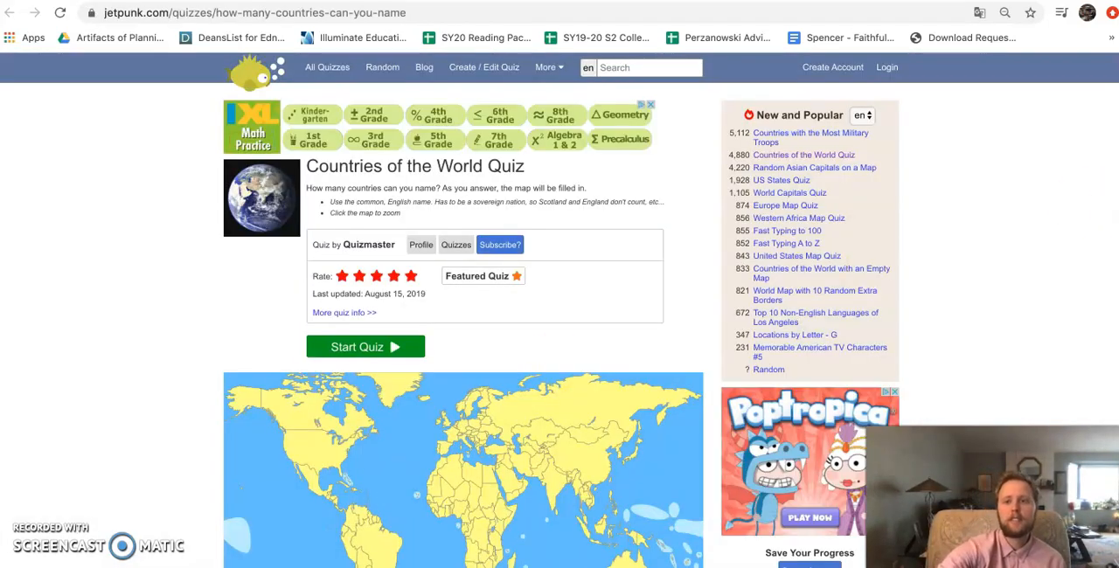
Start the Countries of the World Quiz so the 15-minute timer runs at 0 of 196 guessed.
scroll(down, 3)
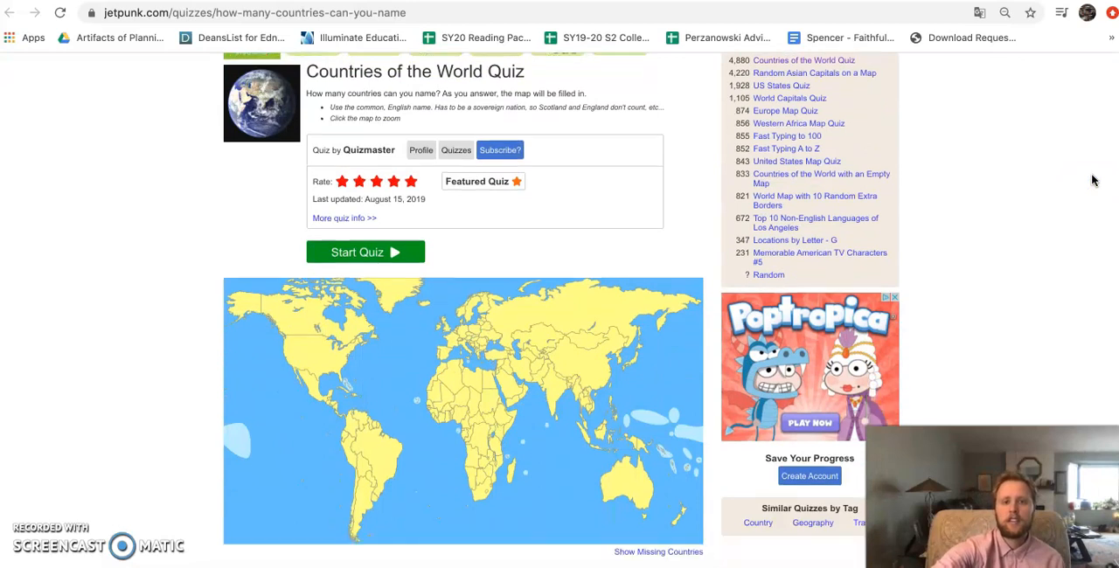
click(364, 251)
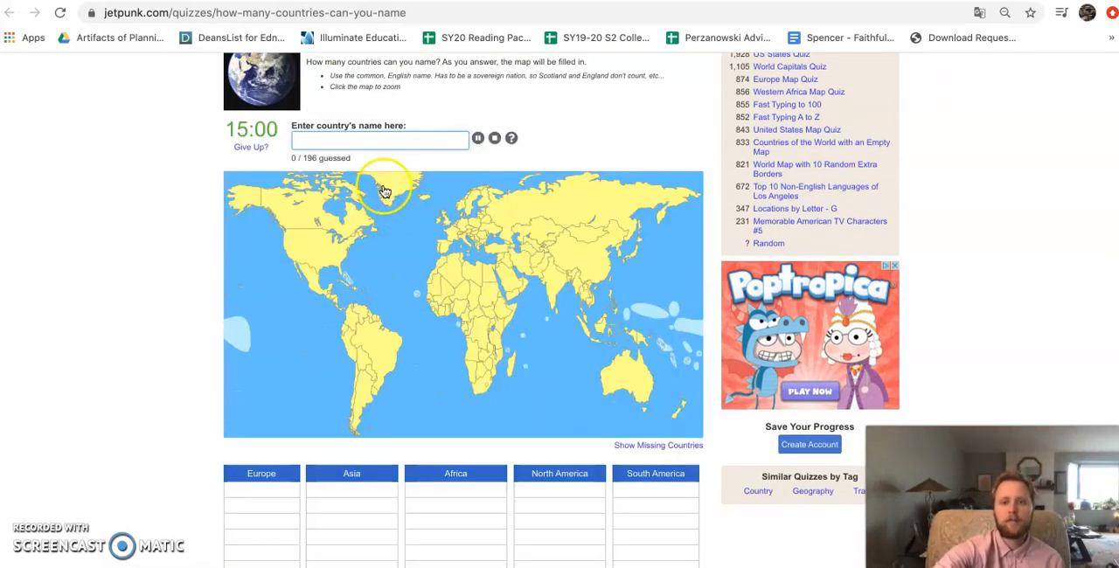
click(379, 140)
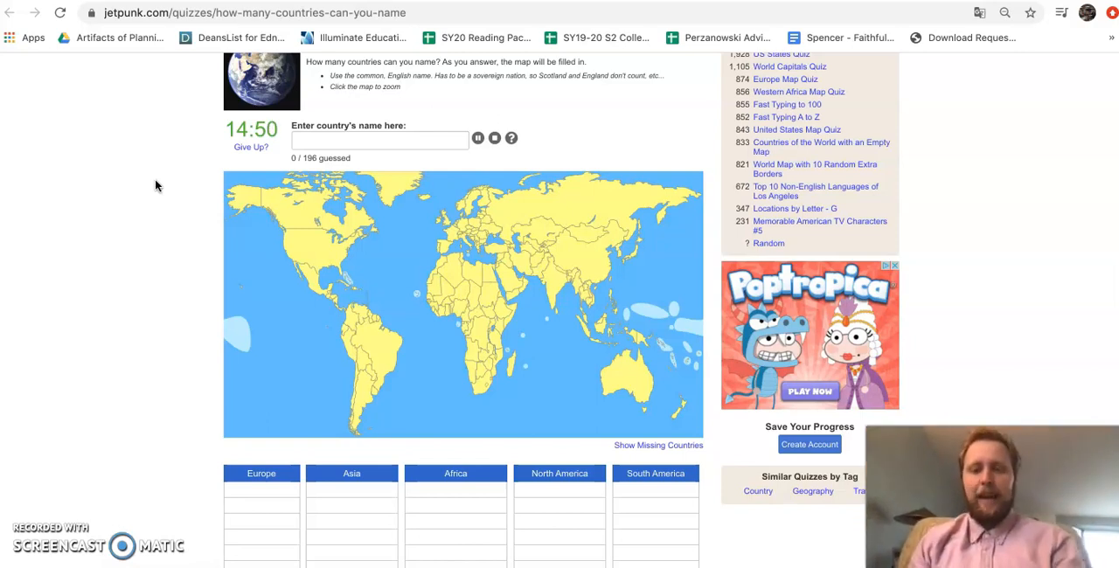
Name the US, Canada, Mexico, Honduras, Chile, Argentina, Brazil and Bolivia in the quiz.
click(377, 140)
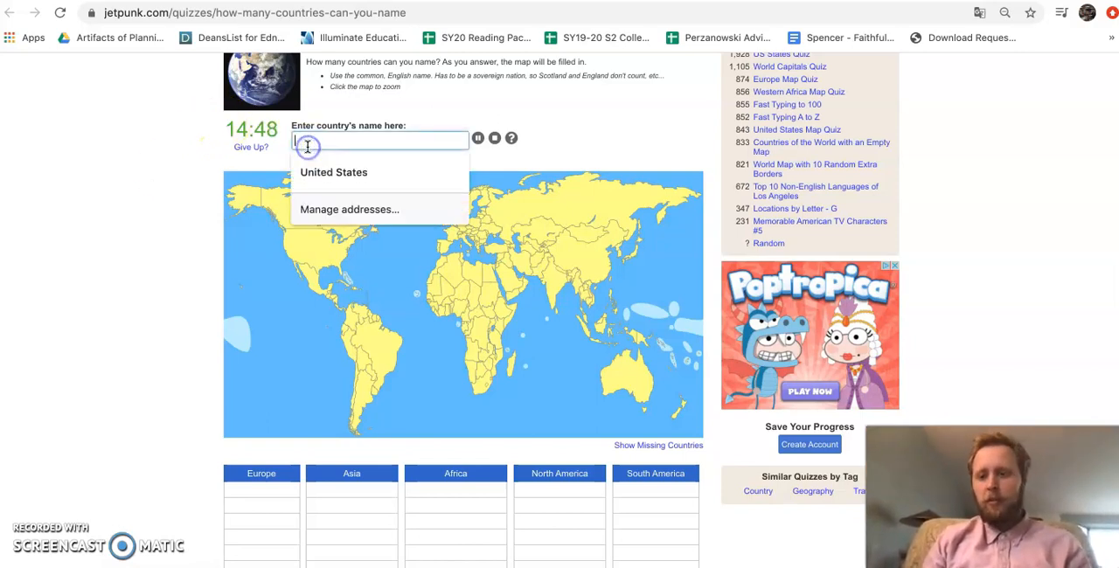
text(US)
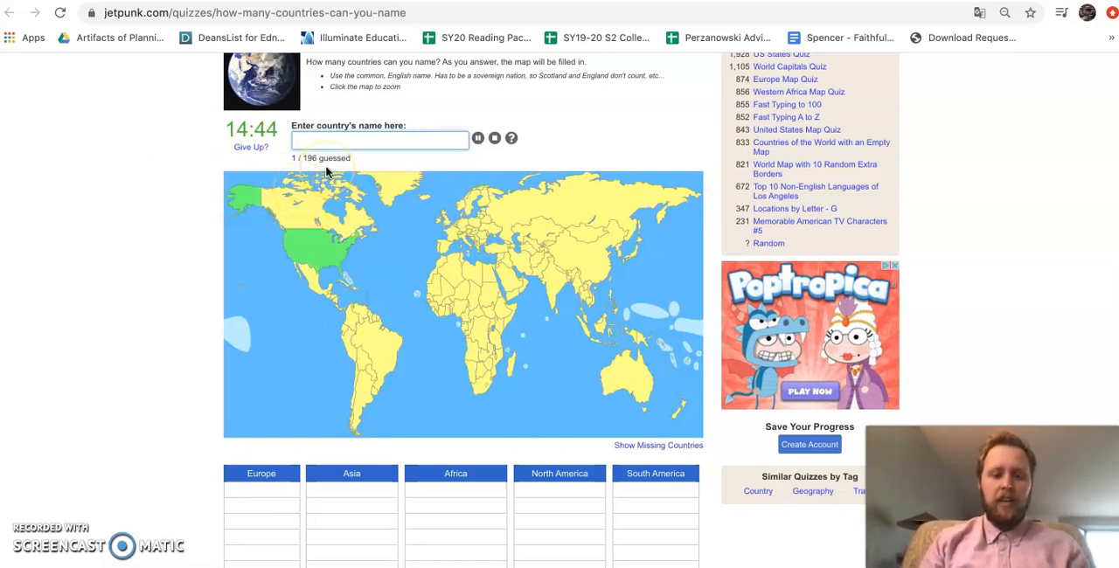
text(Cand)
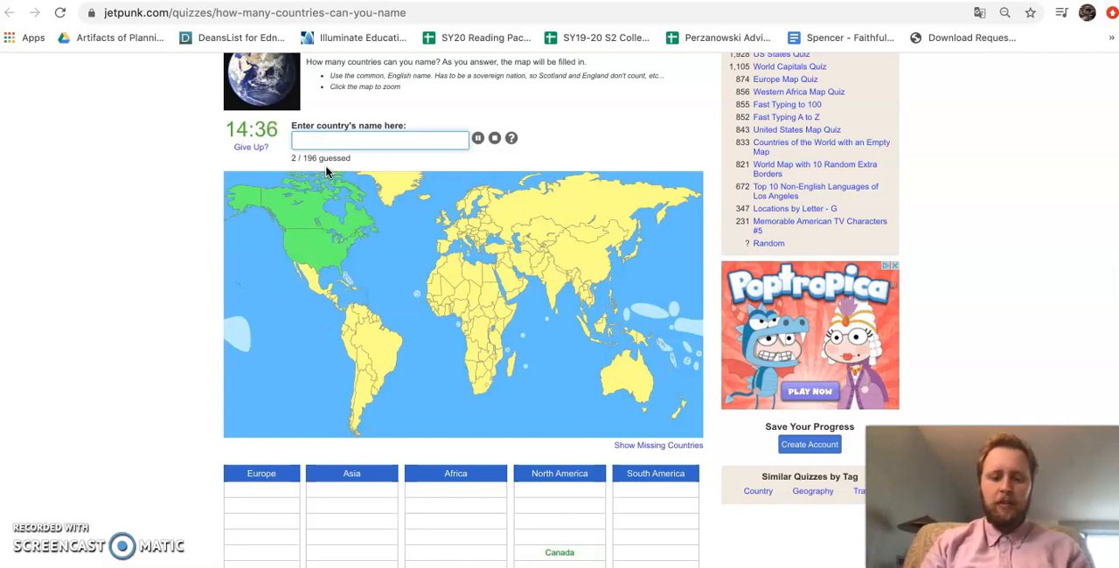
text(Europe)
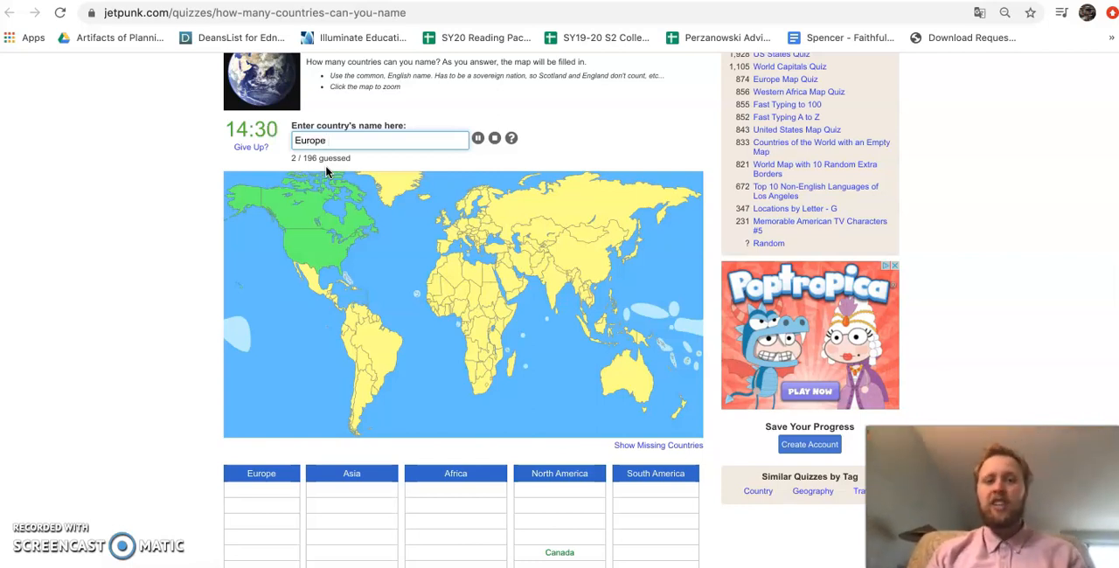
text(M)
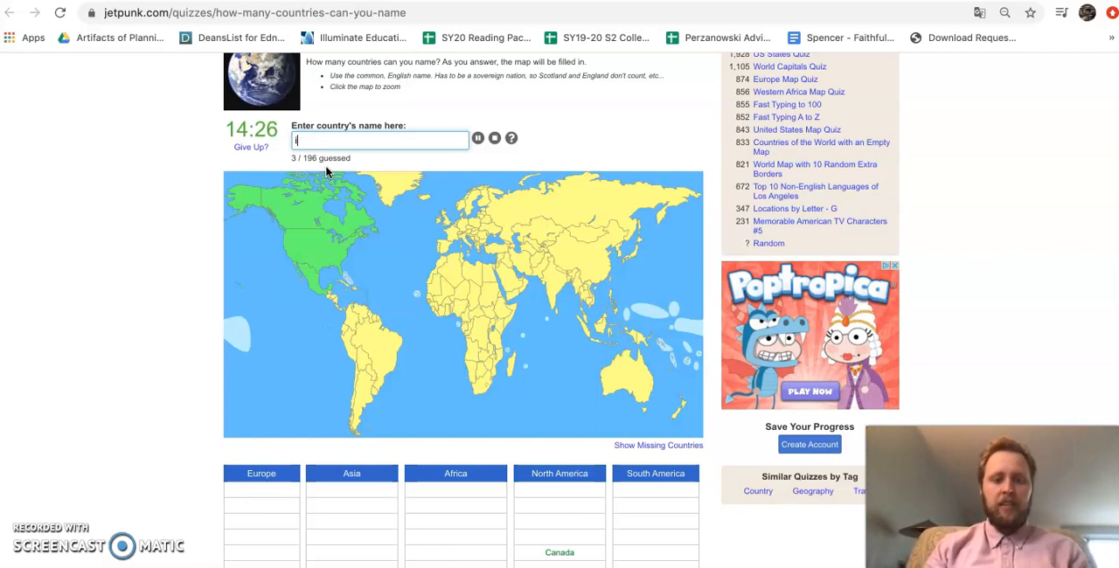
text(Honduras)
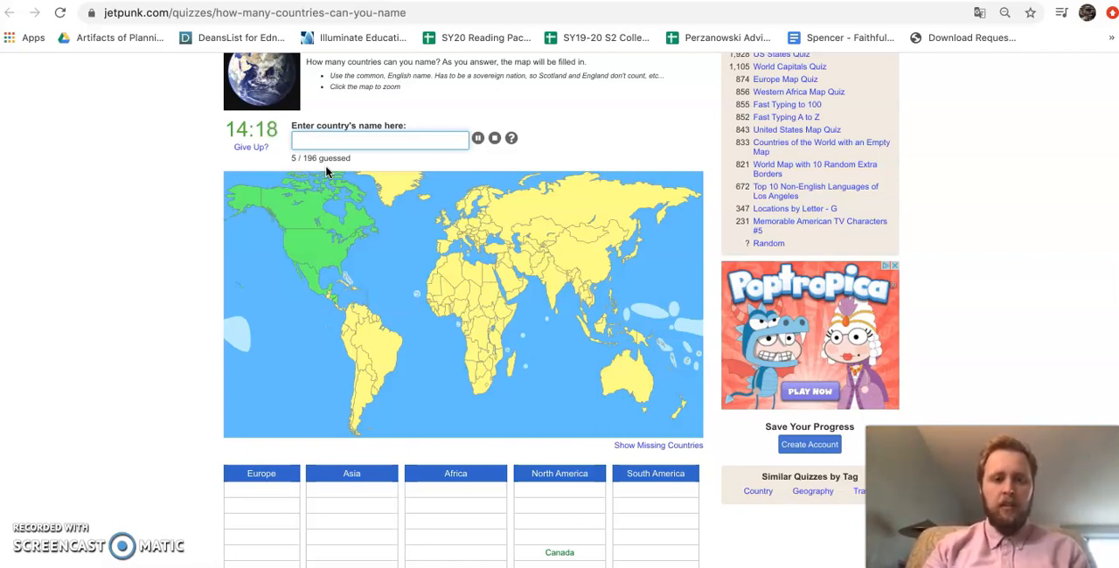
text(Chile)
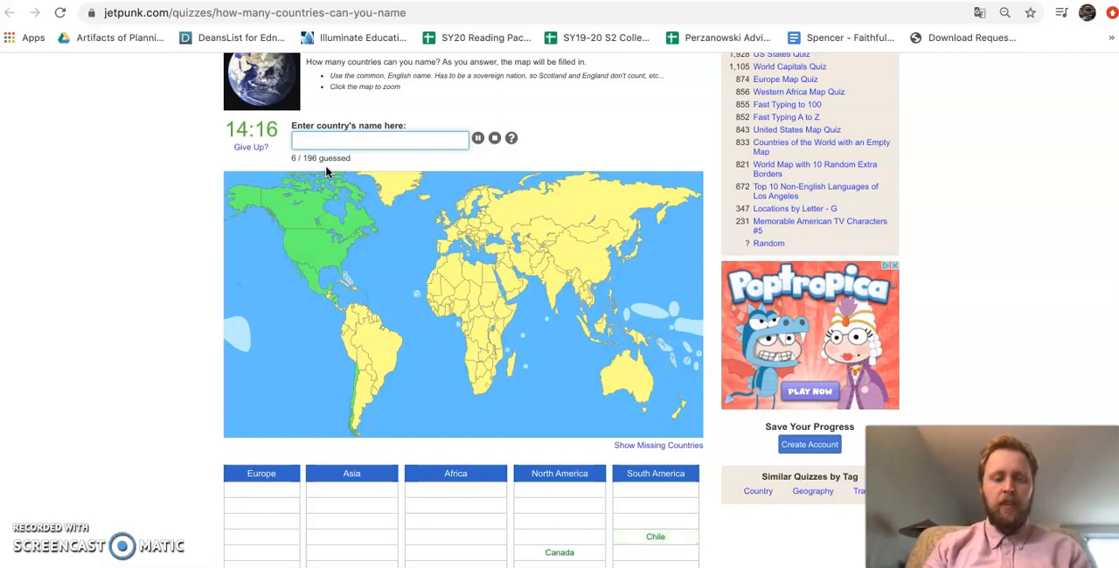
text(Argentina)
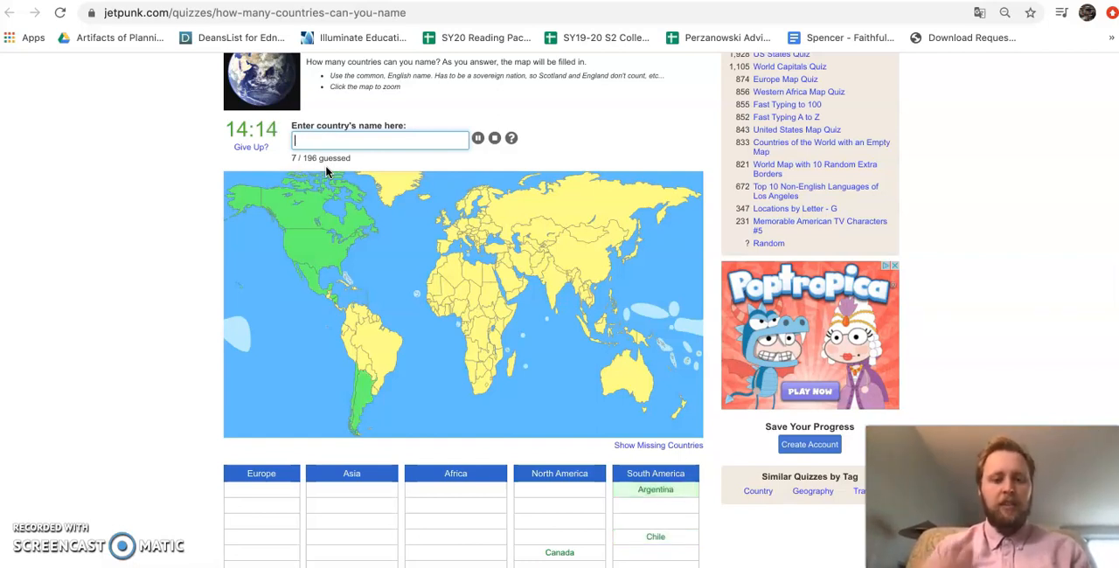
text(Braz)
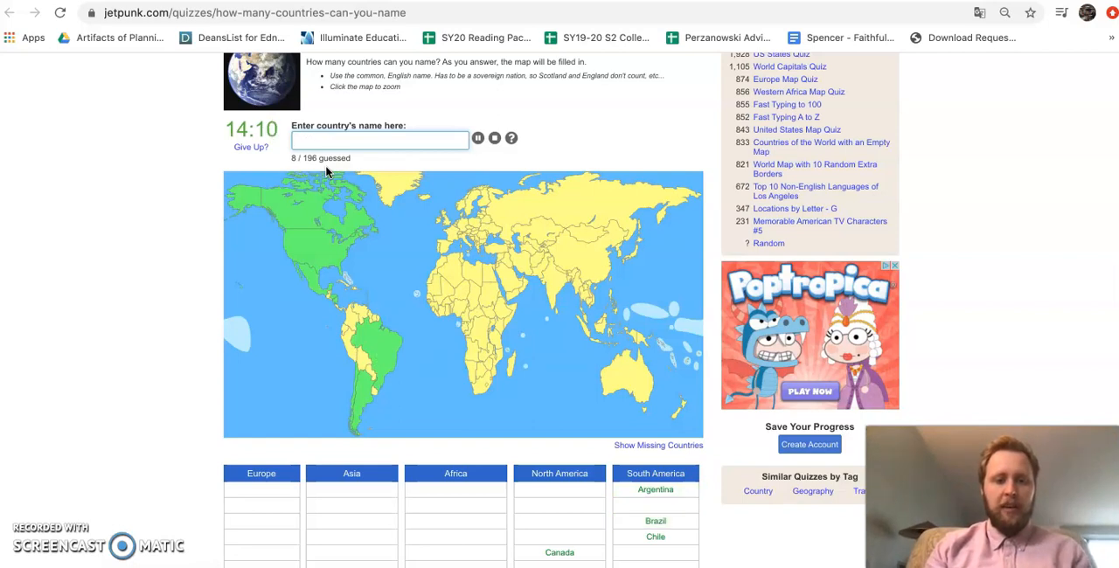
text(Bolivi)
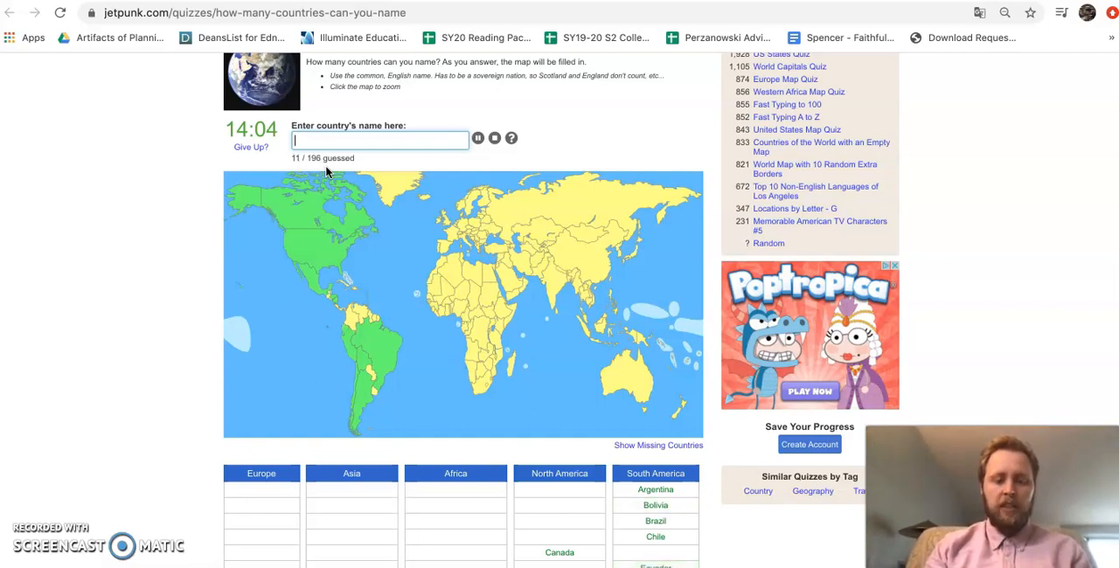
Add Colombia, Costa Rica, Cuba, Guatemala and the Dominican Republic, zooming in on the Americas.
text(COlombi)
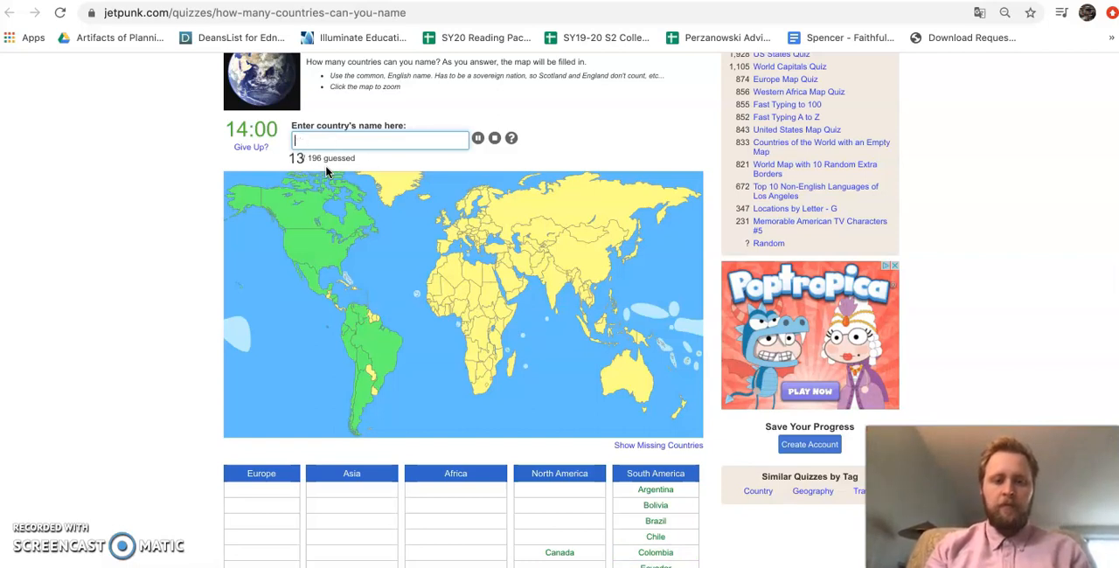
text(COsa R)
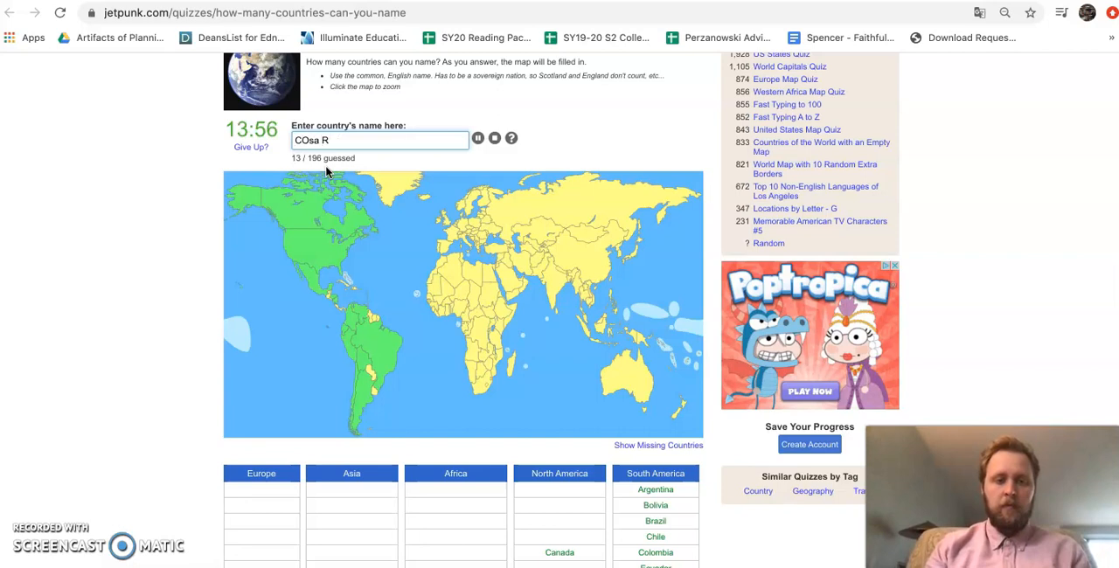
text(Costa Ri)
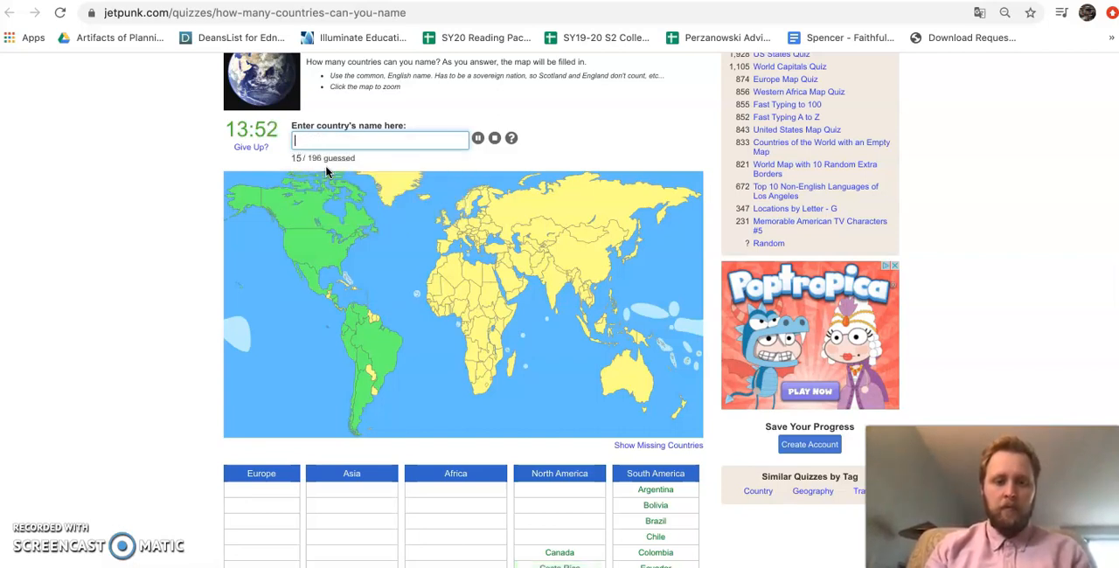
text(Chi)
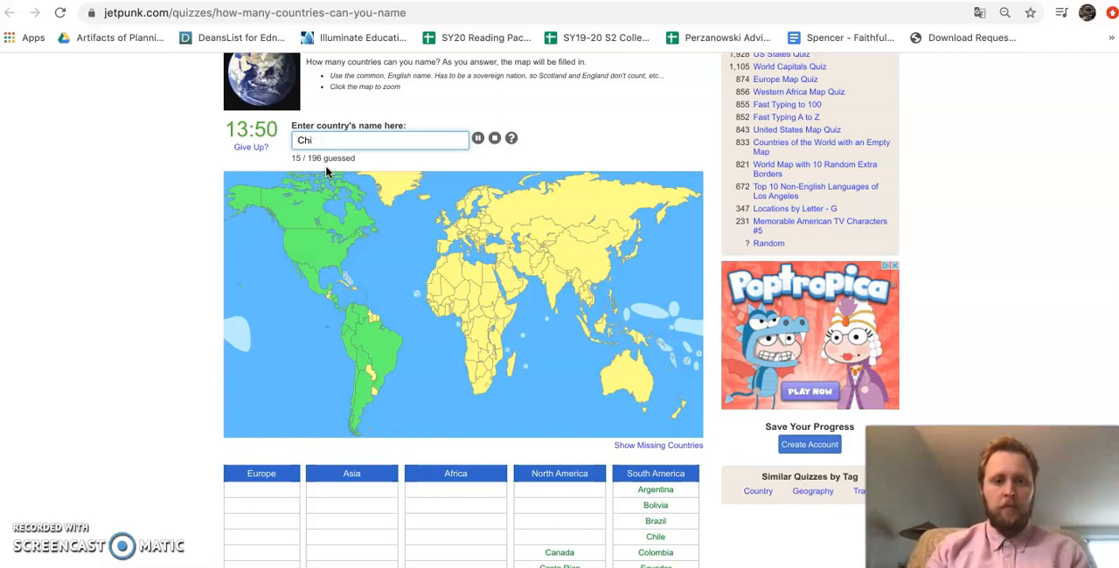
text(Chuba)
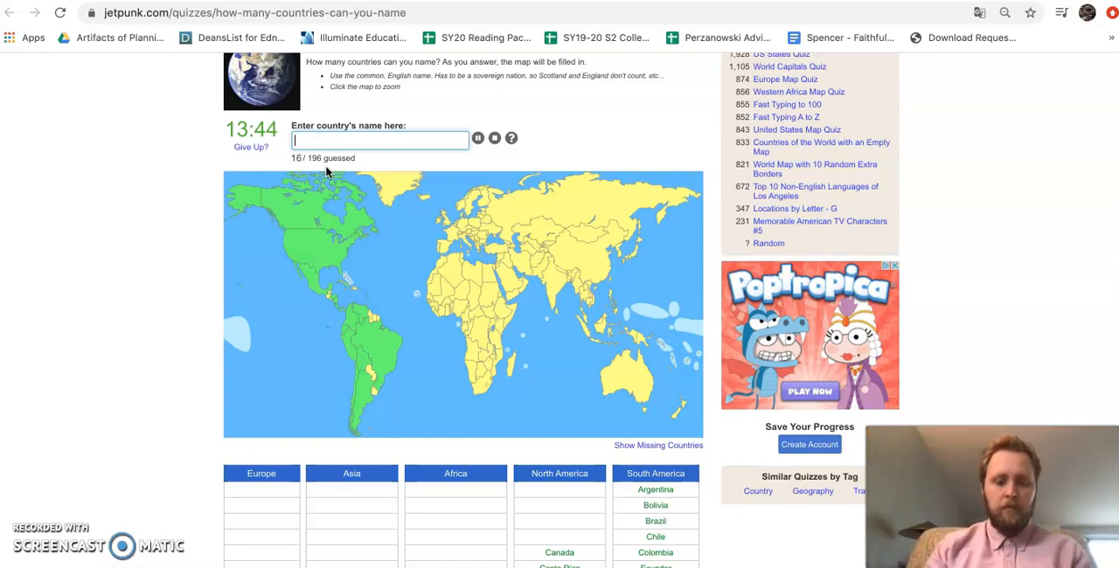
text(n Repub)
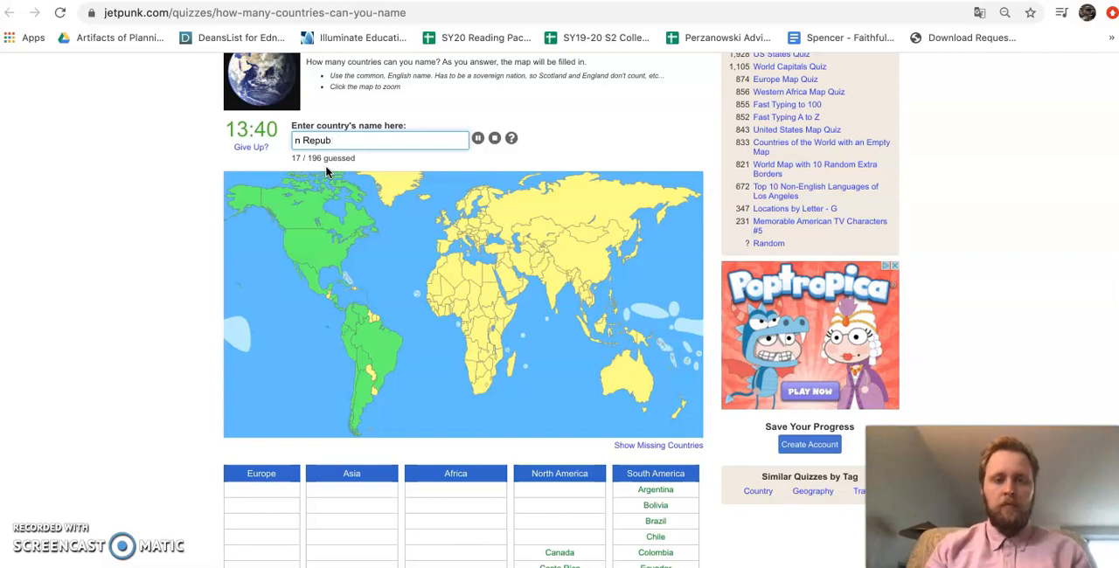
text(Gua)
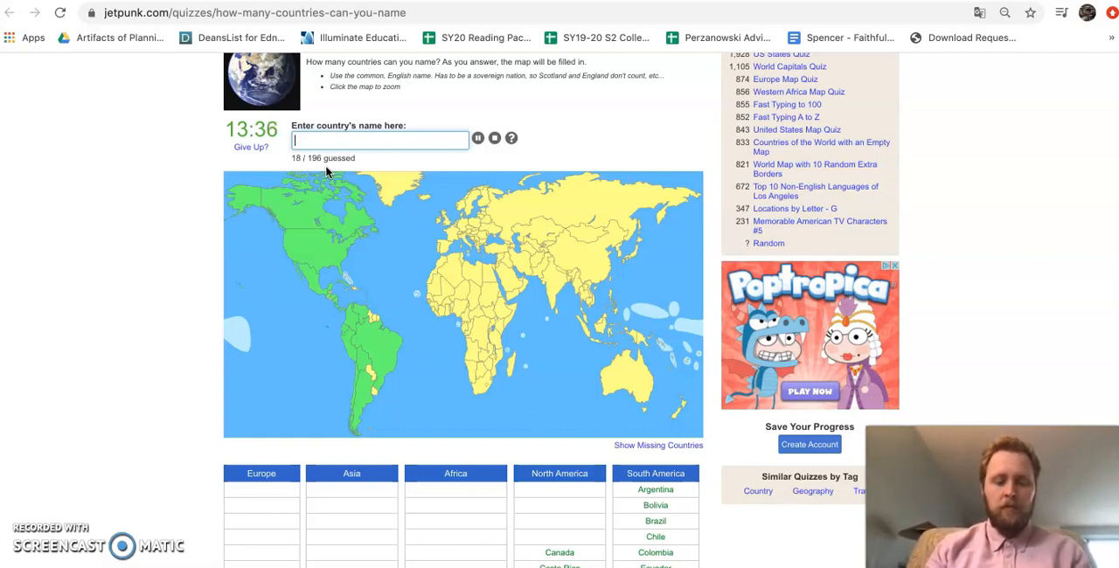
text(Dominican Rep)
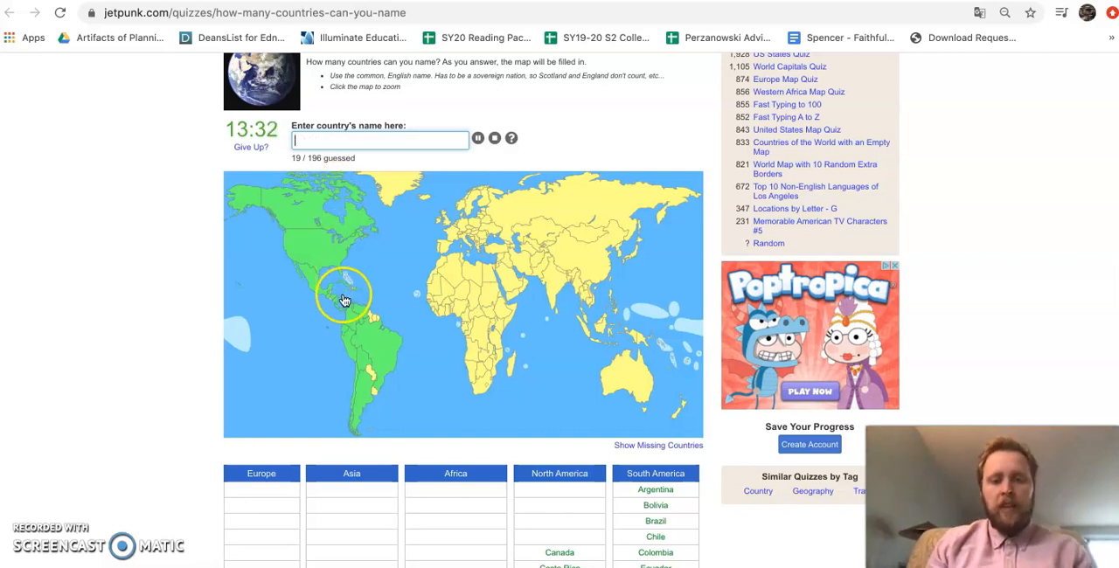
click(342, 300)
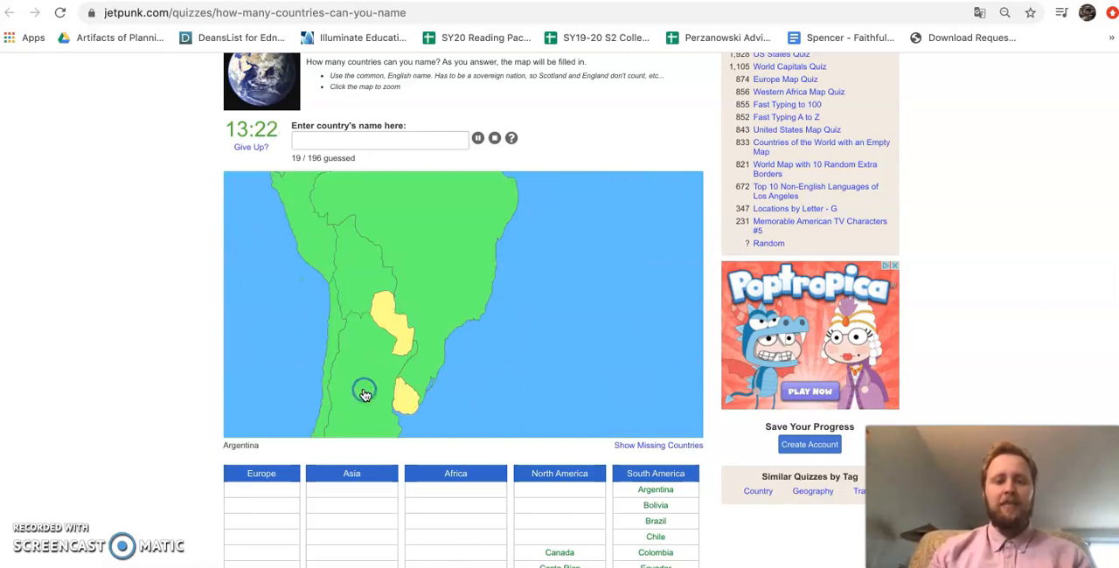
Add China and Venezuela, reaching 21 of 196 countries guessed.
text(Bo)
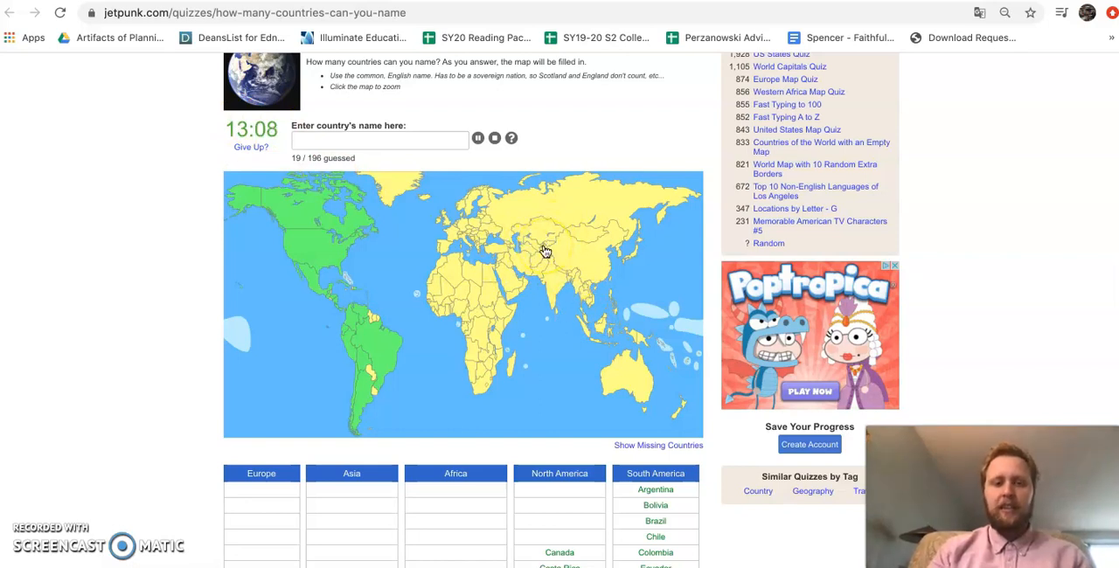
text(Ch)
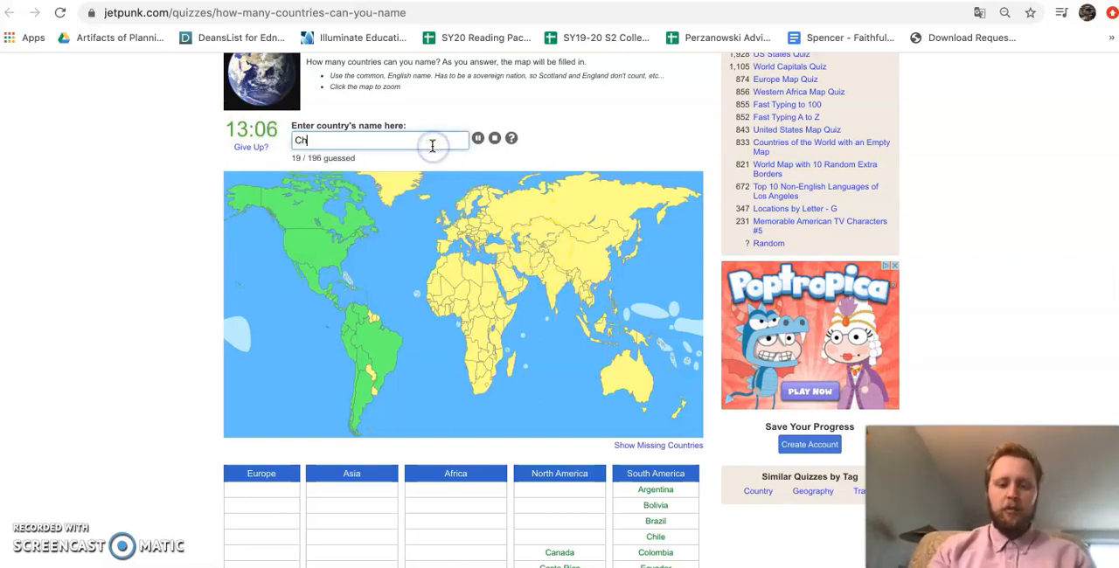
text(China)
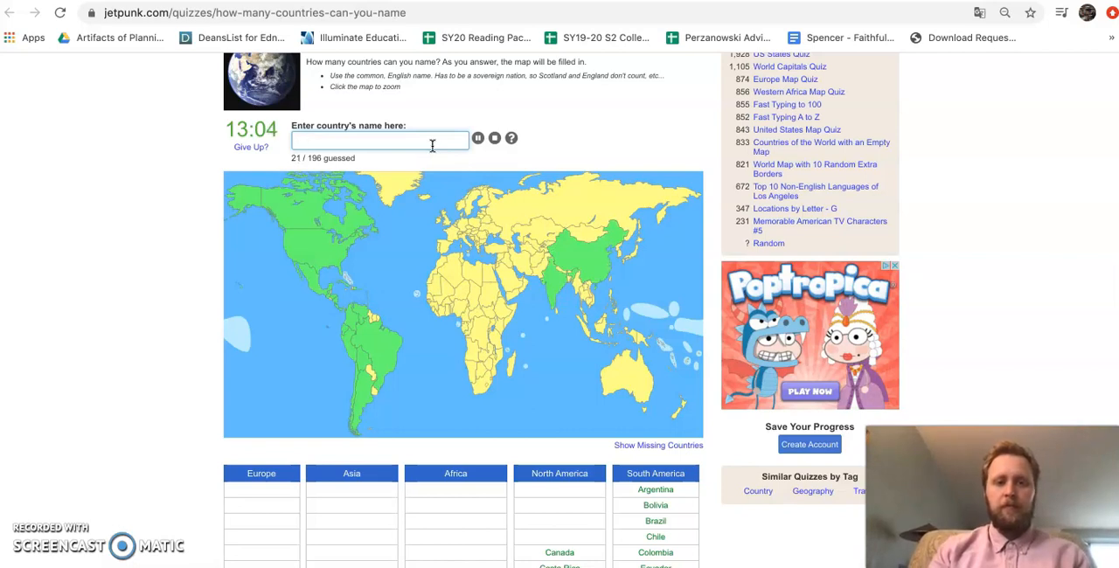
click(581, 259)
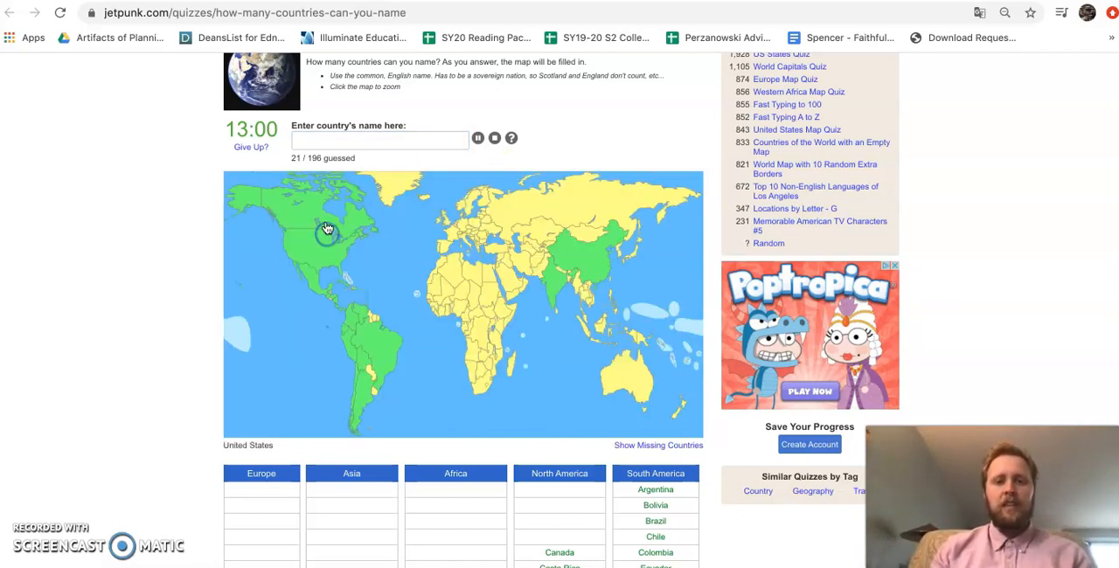
click(376, 140)
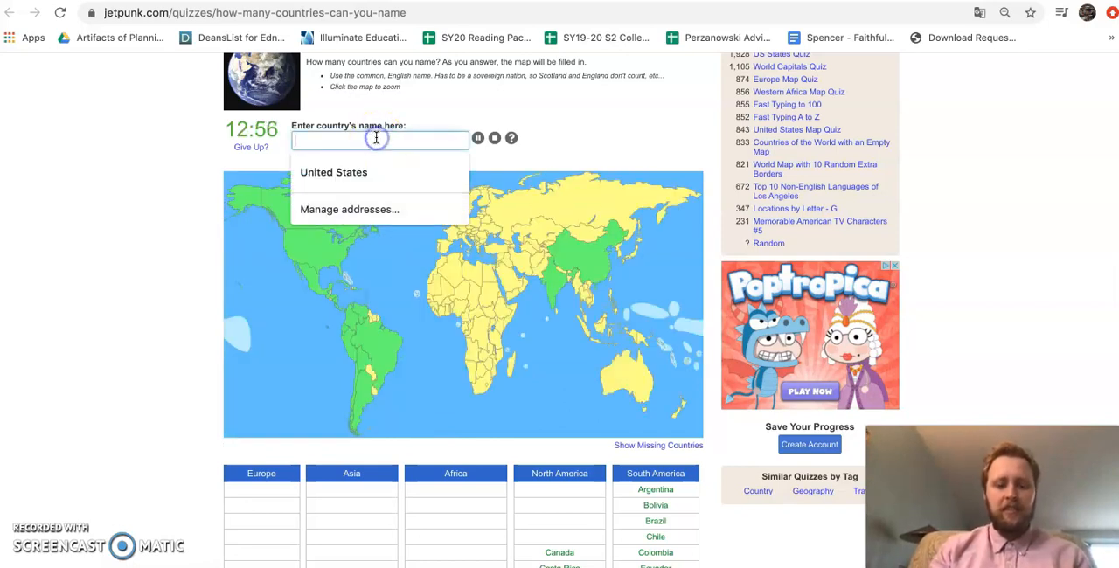
text(VEnezu)
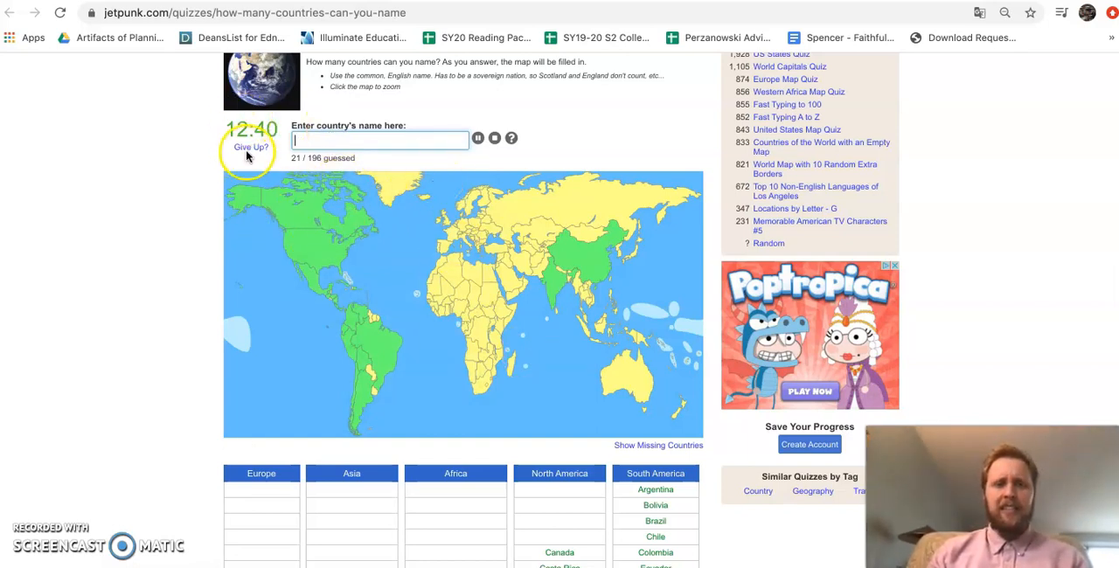
End the quiz for a final score of 21 out of 196 (11%).
click(252, 147)
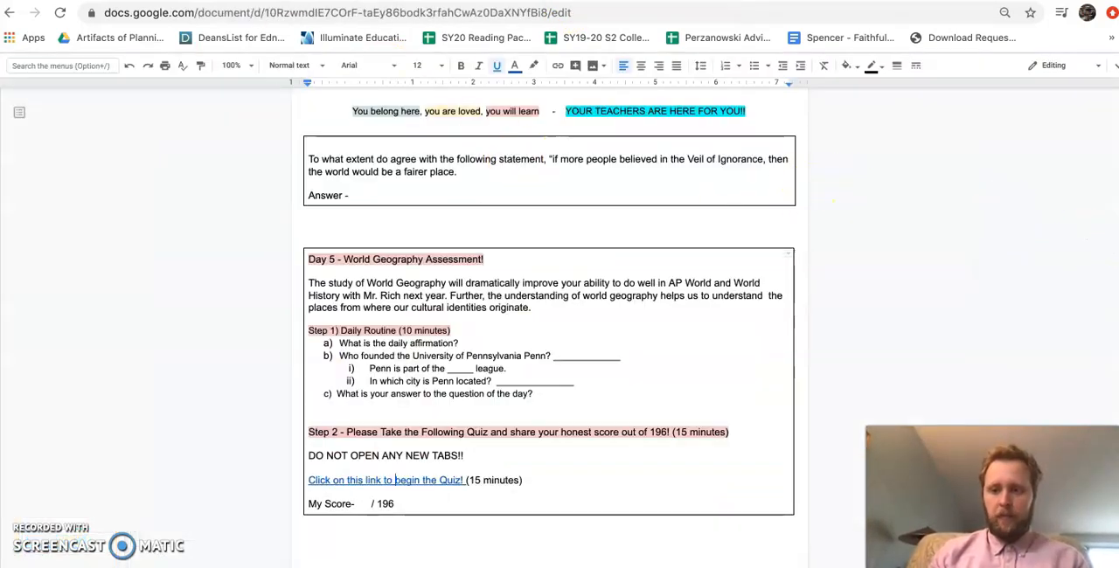
scroll(down, 3)
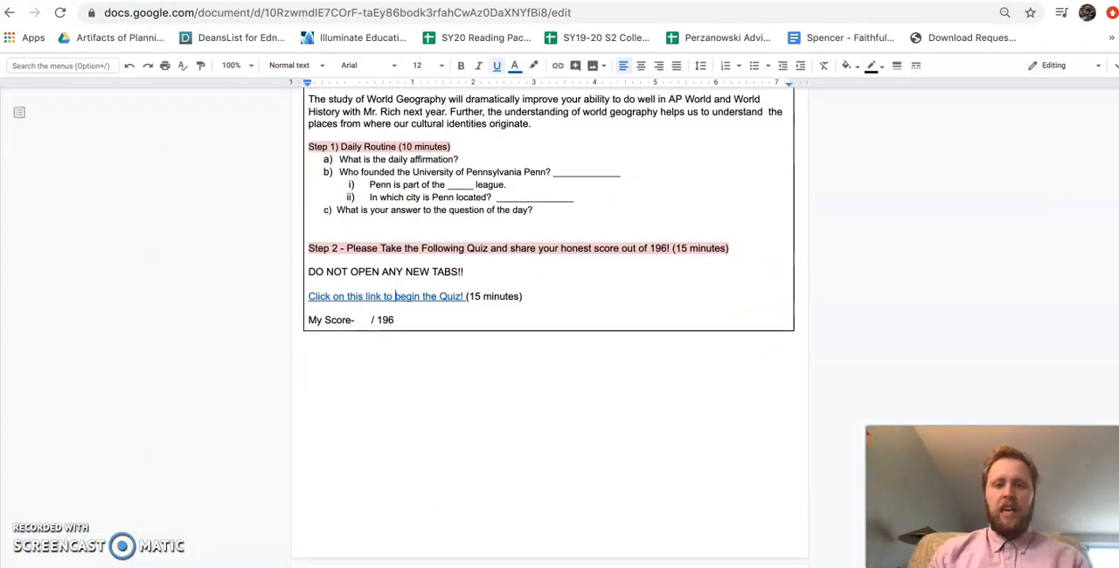
scroll(down, 3)
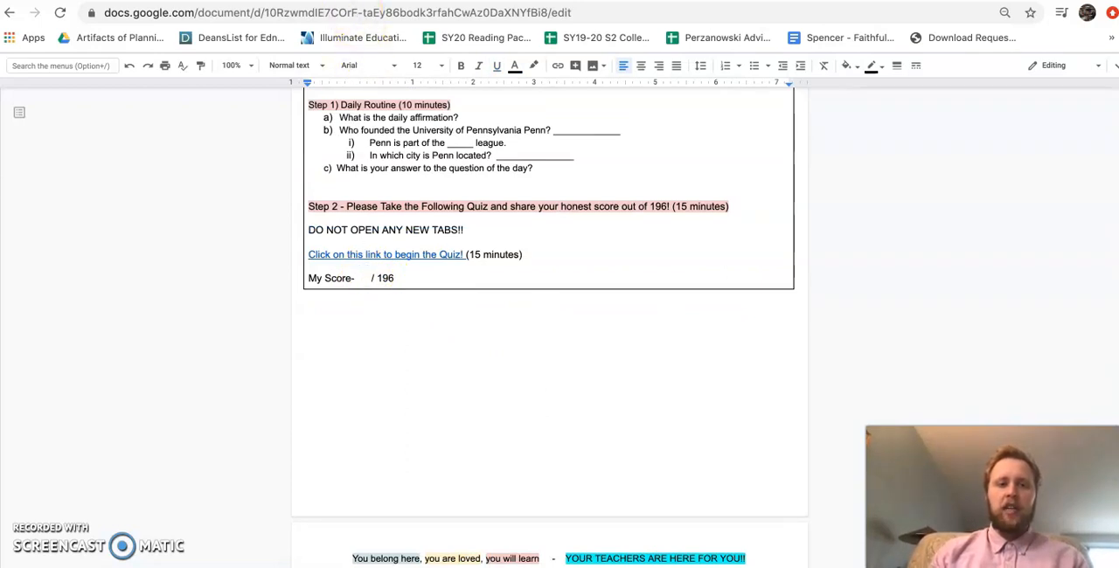
Enter 21 after 'My Score-' in the doc and return to the JetPunk results.
click(362, 278)
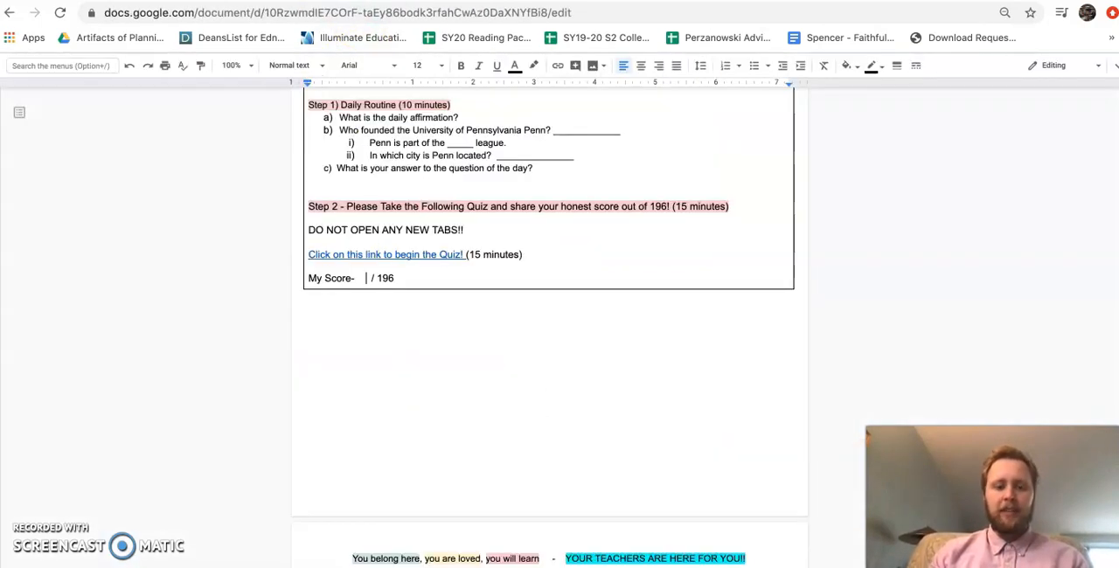
text(21)
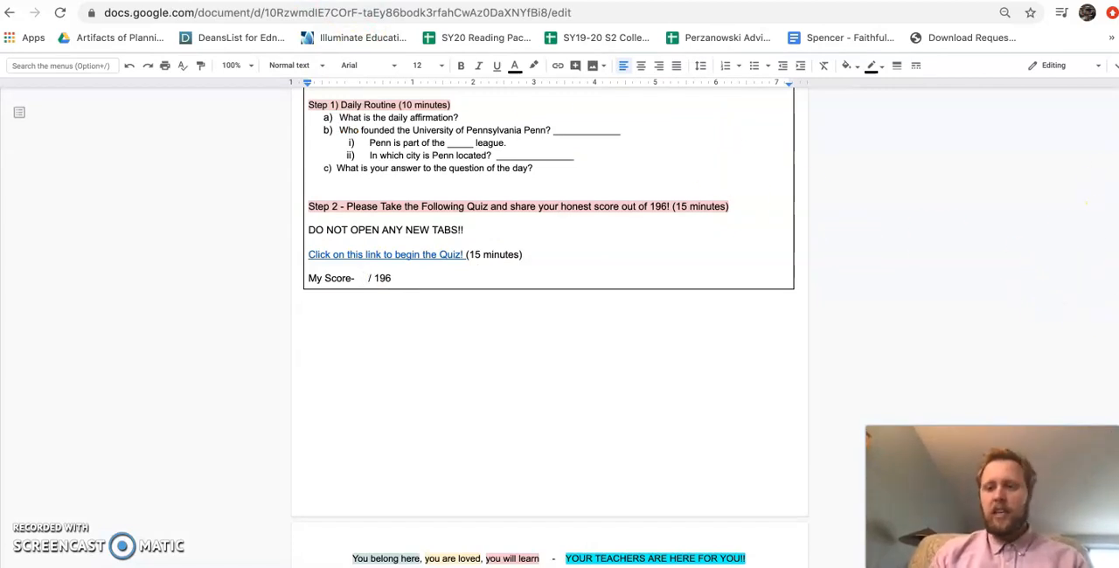
click(385, 255)
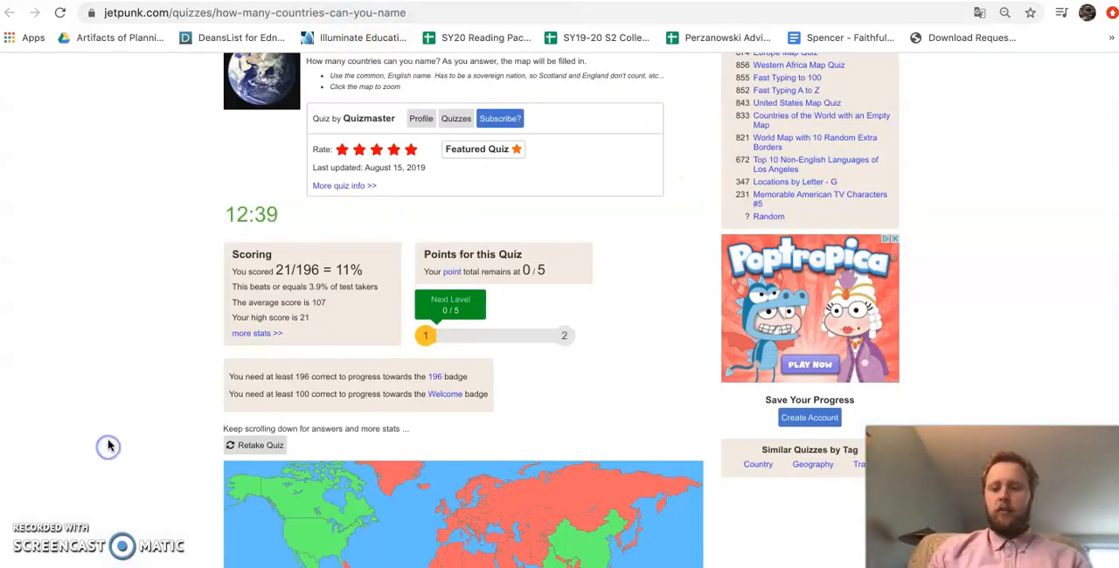
Scroll through the results map and each continent's country list, then back to the doc's My Score line.
scroll(down, 3)
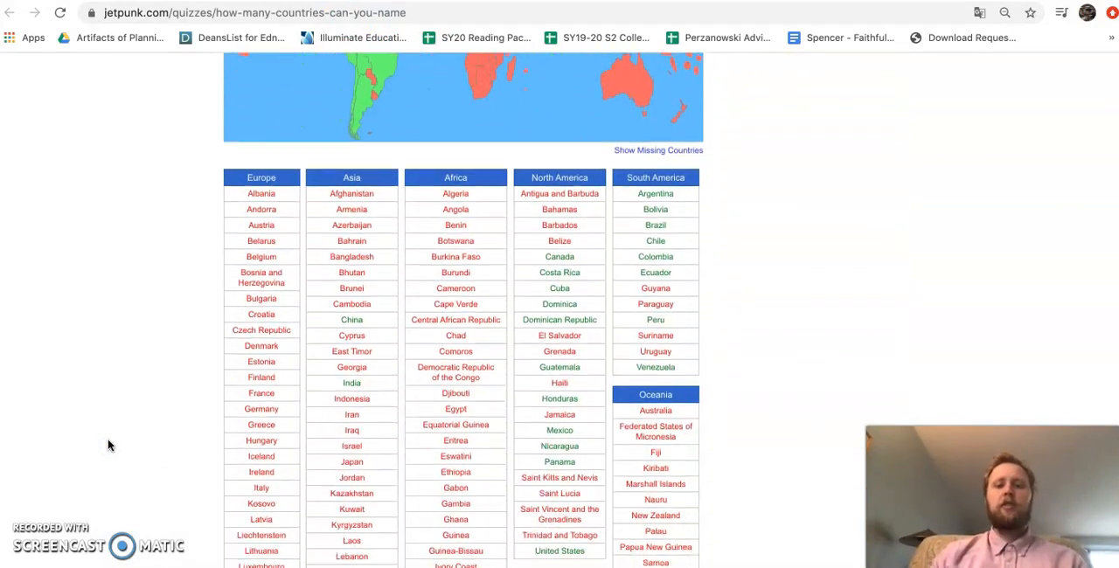
scroll(down, 3)
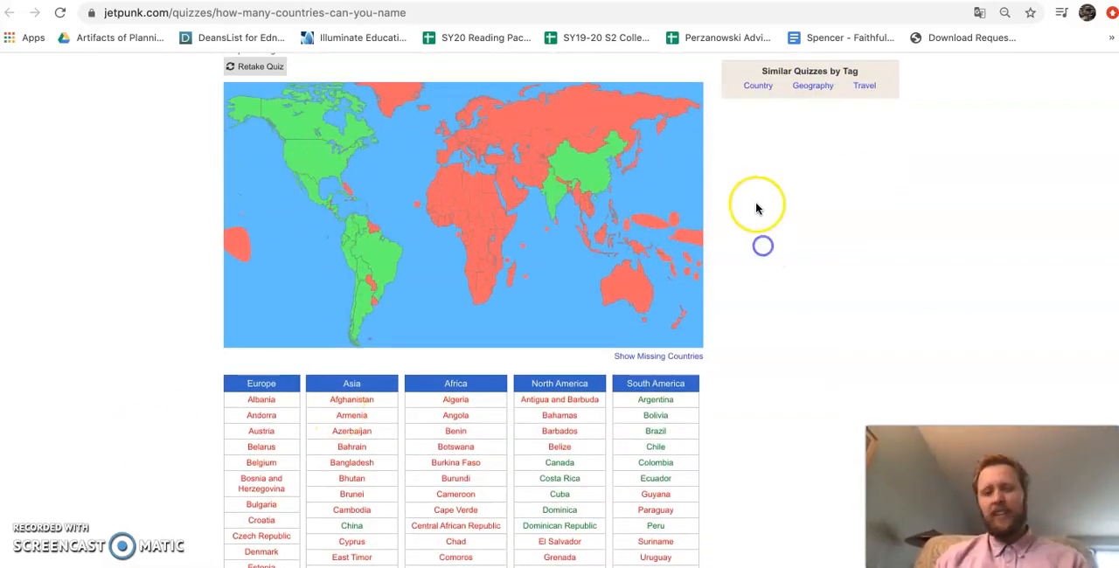
scroll(down, 3)
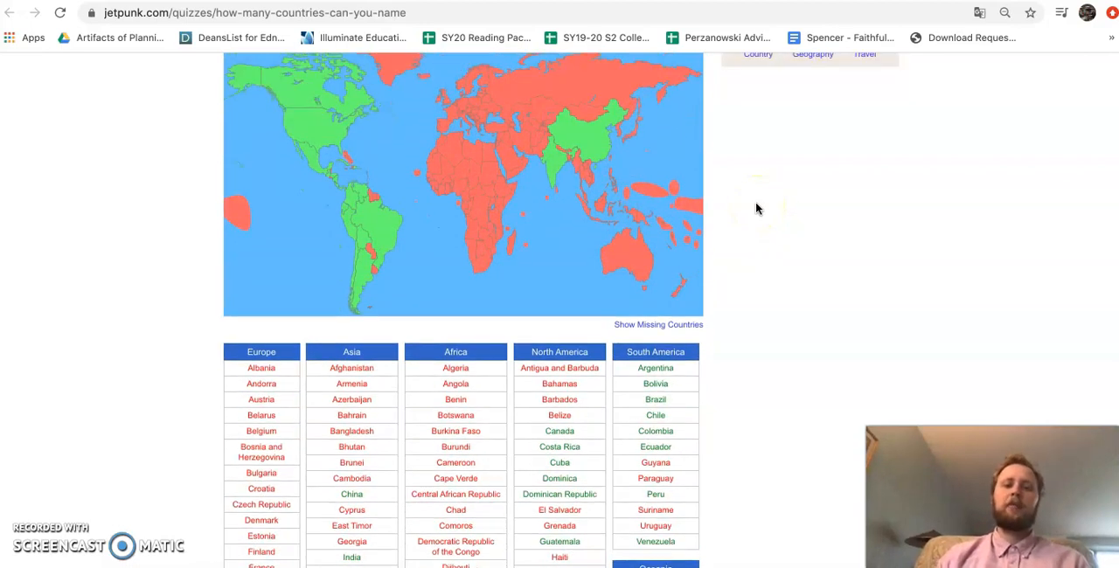
scroll(down, 3)
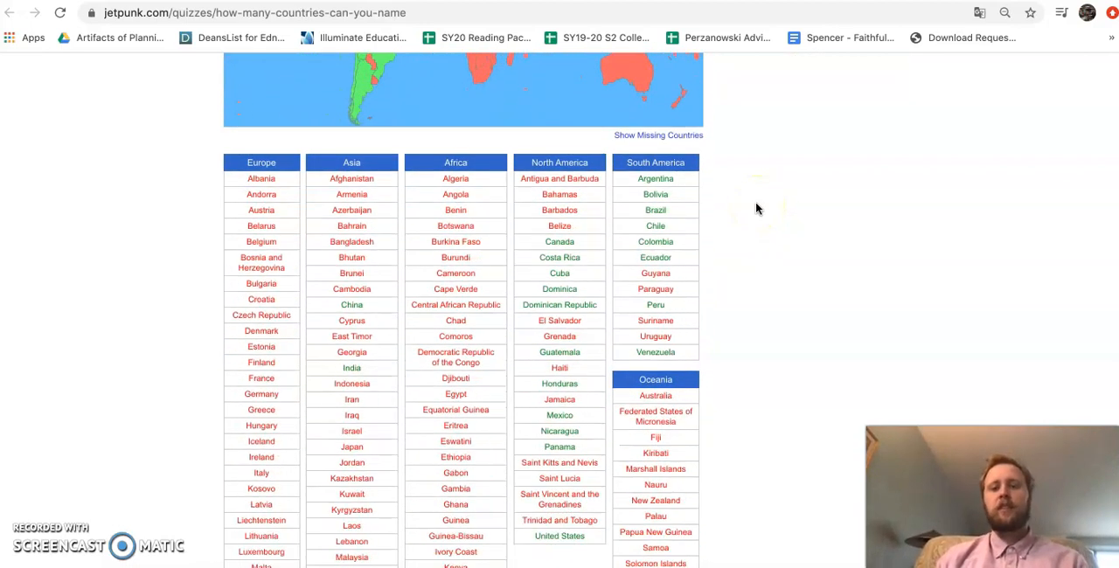
scroll(down, 3)
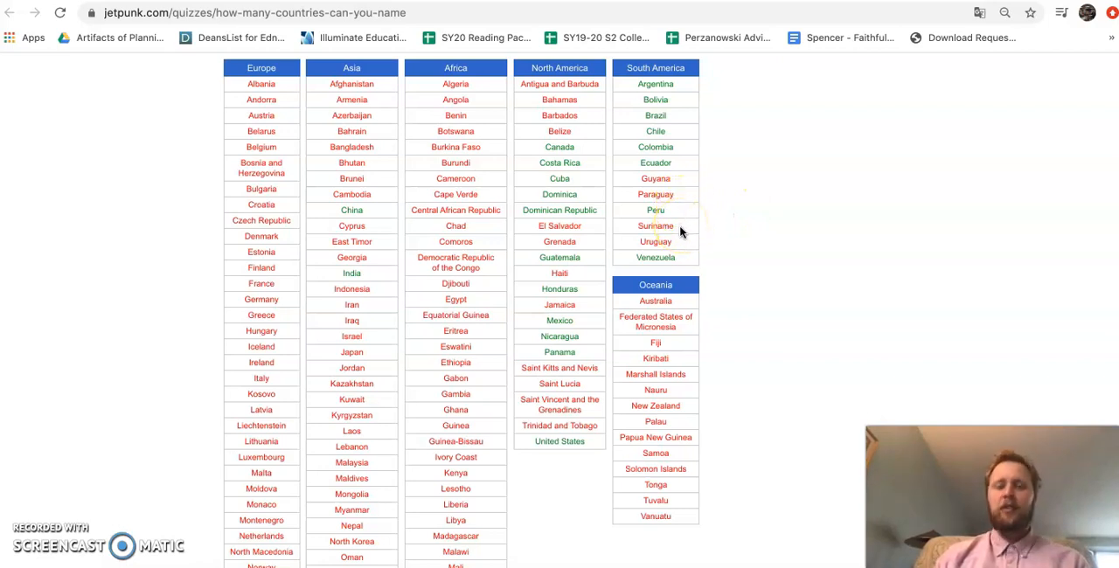
scroll(down, 3)
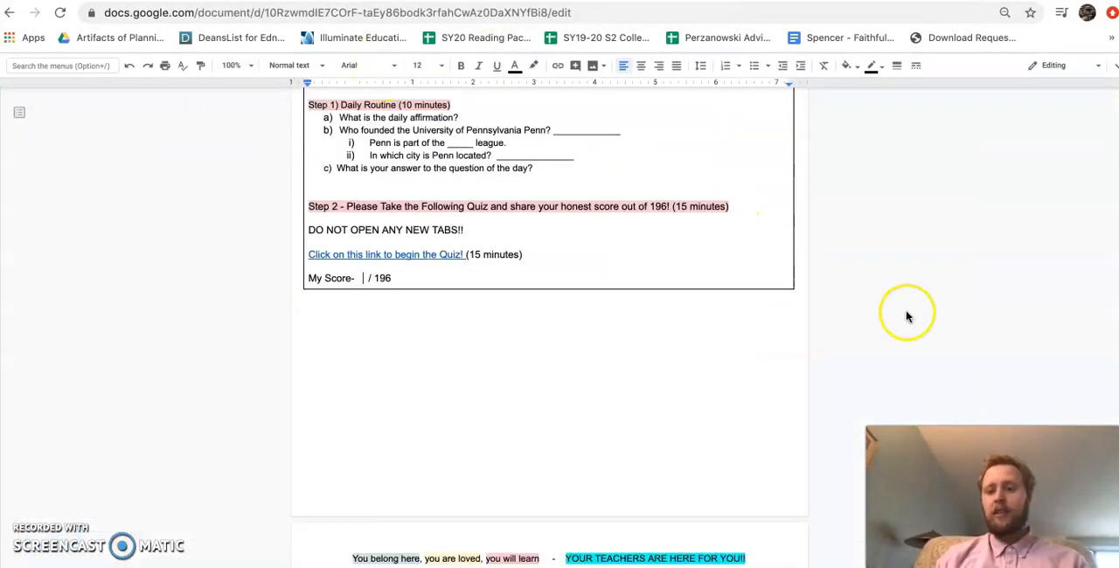
Scroll the doc to Step 2's per-region country counts and the Exit Ticket questions.
scroll(down, 3)
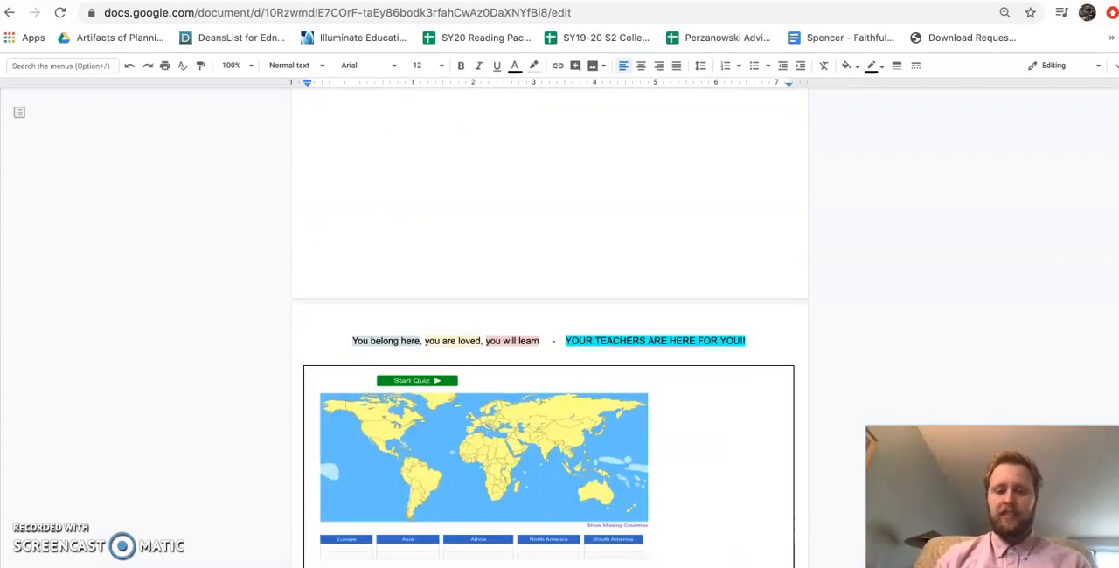
scroll(down, 3)
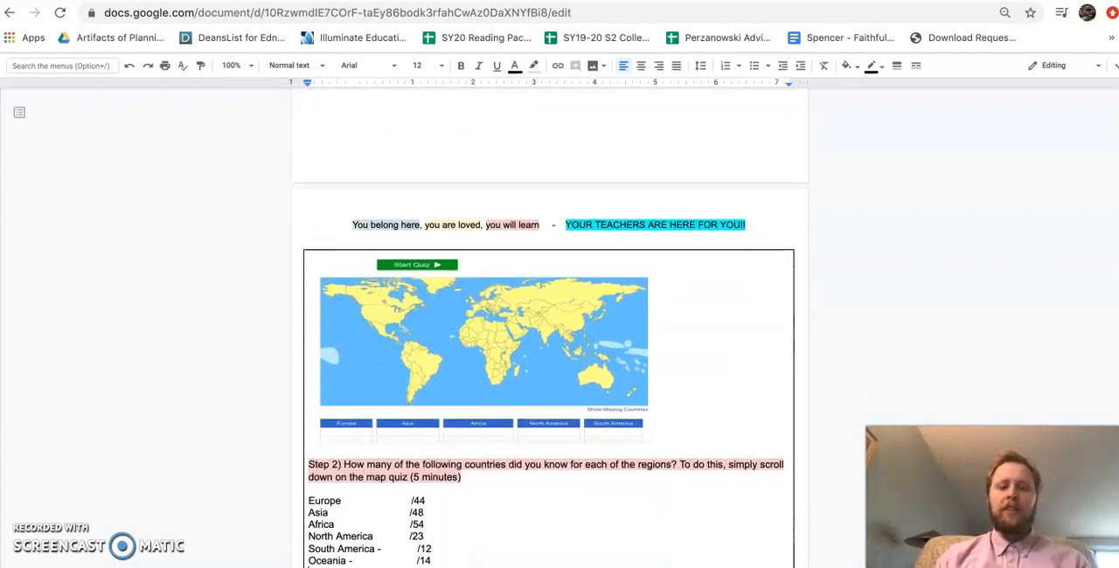
scroll(down, 3)
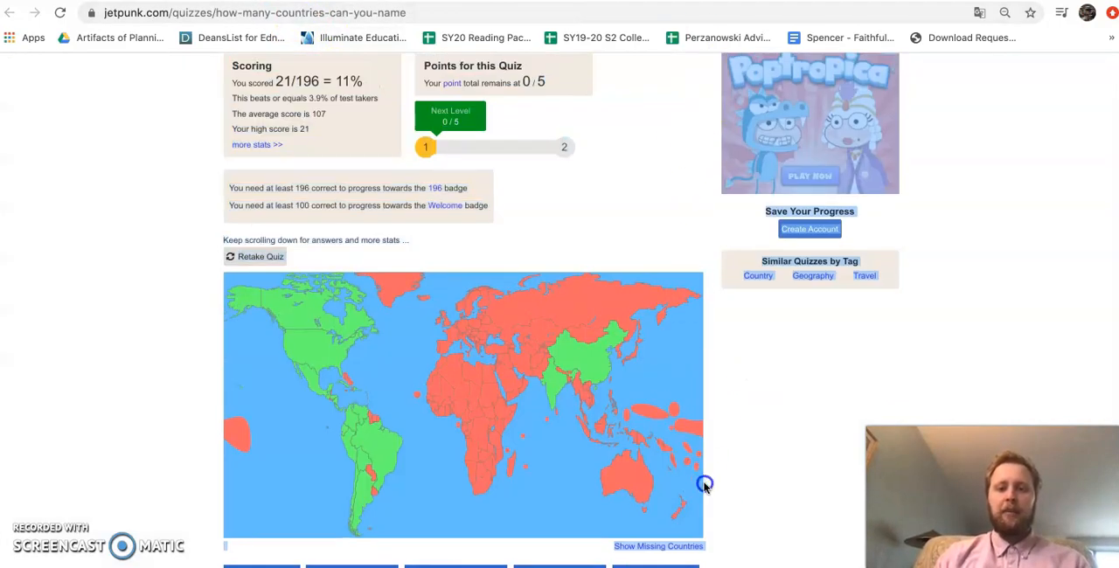
scroll(down, 3)
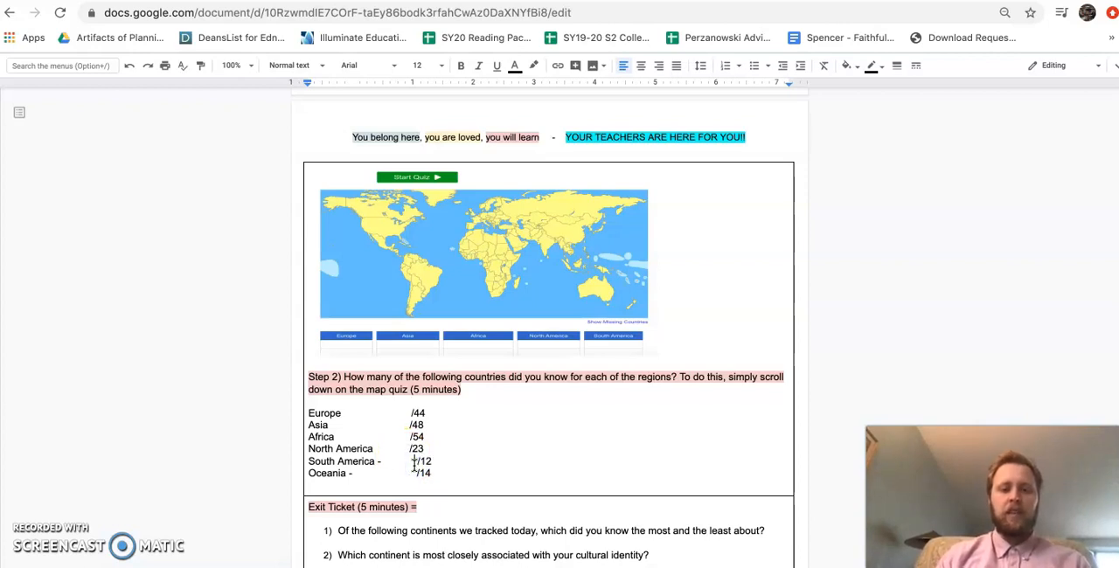
mouse_move(1049, 383)
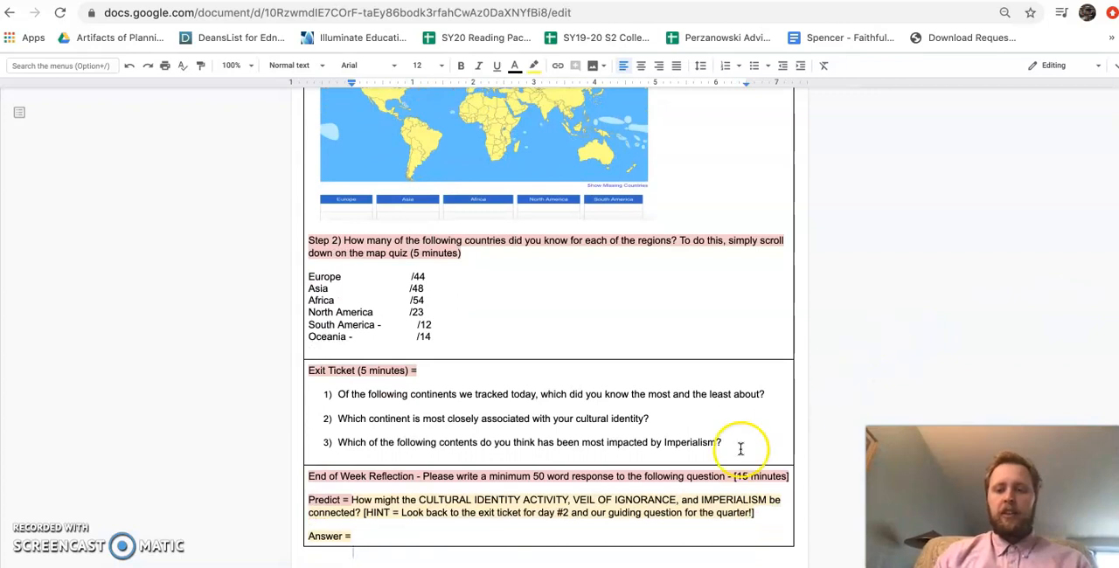
drag(742, 448, 413, 357)
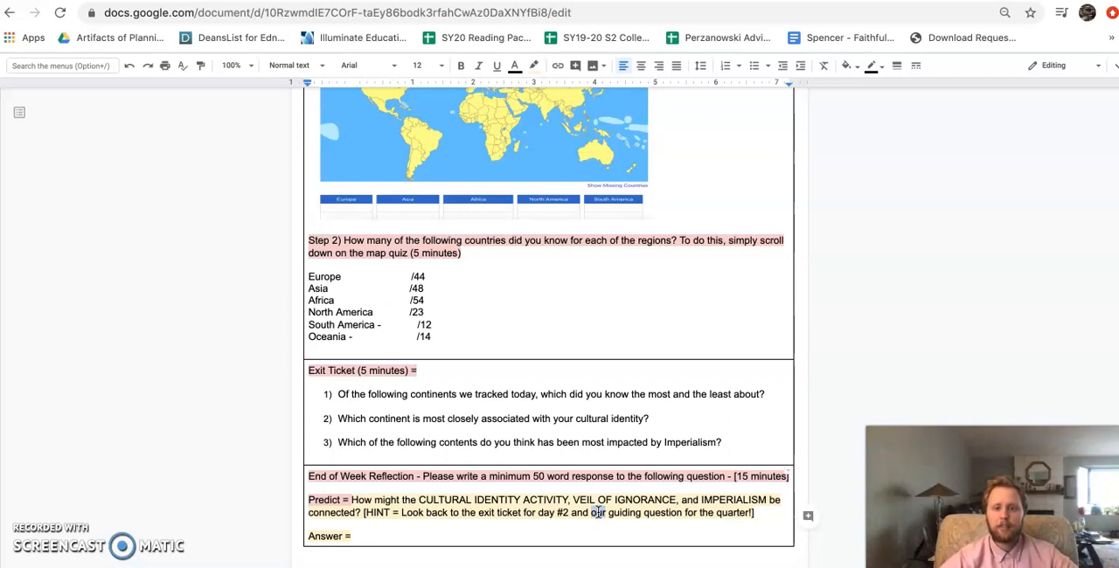
Add a '75 words' line under the Predict reflection prompt, above Answer.
click(766, 518)
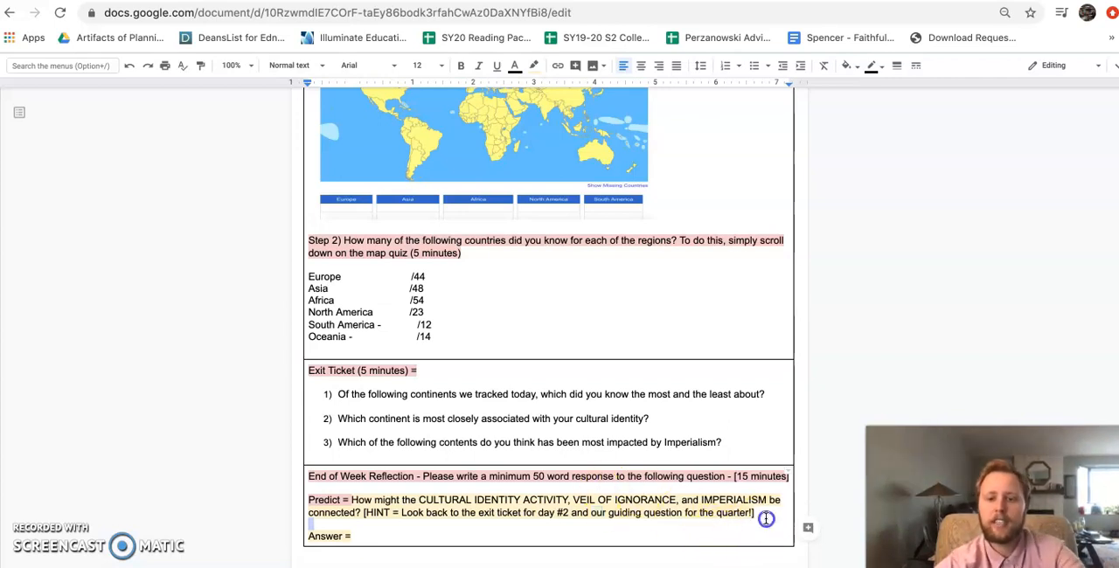
text(75 words)
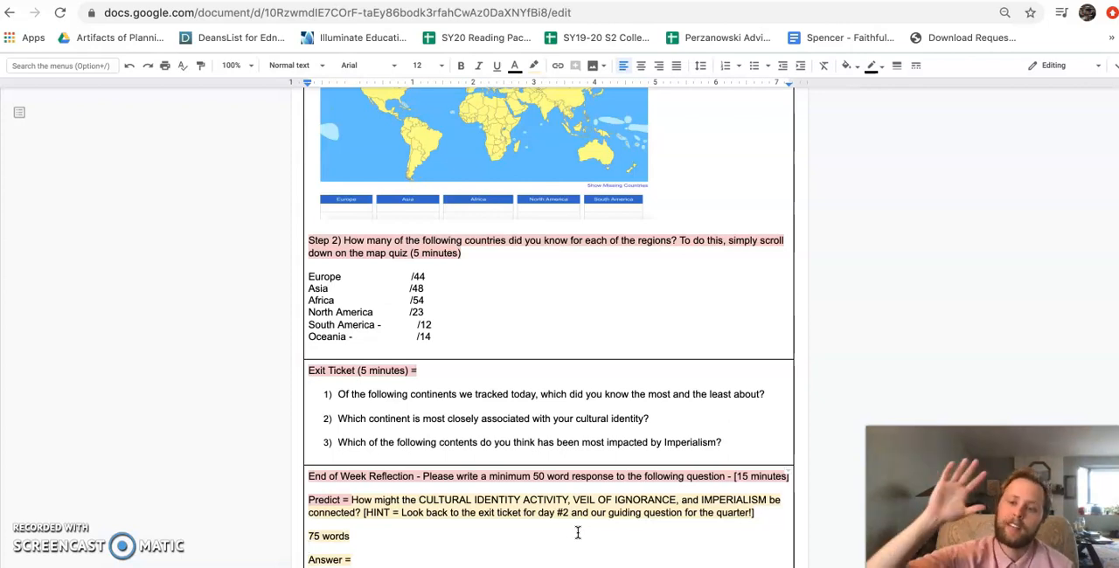
mouse_move(35, 534)
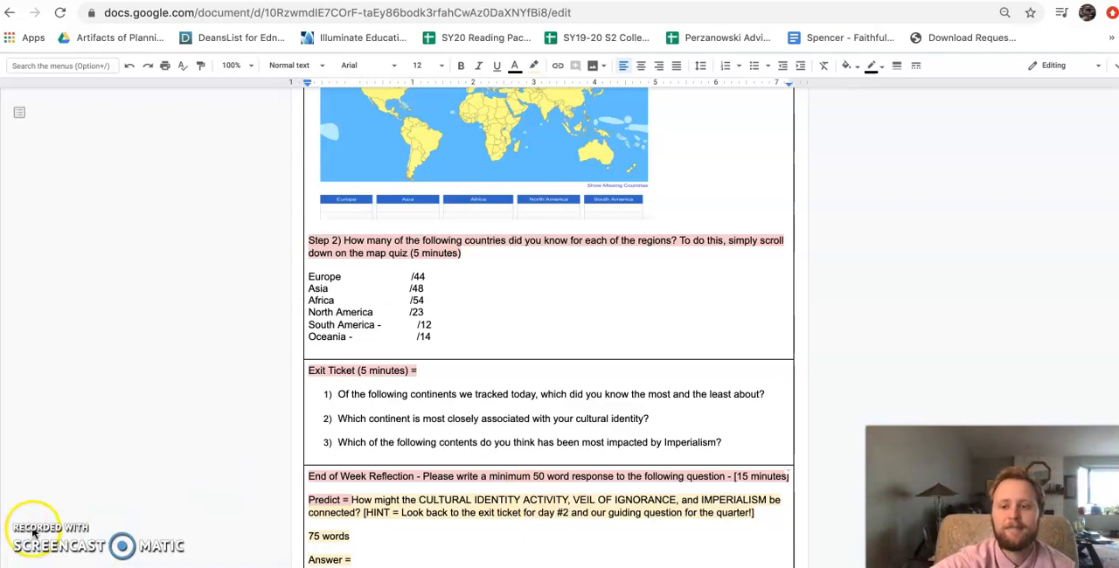